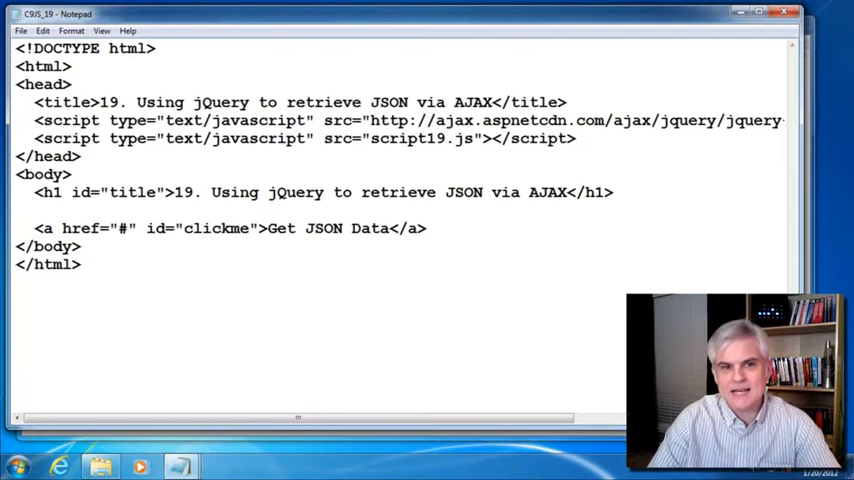
mouse_move(180, 463)
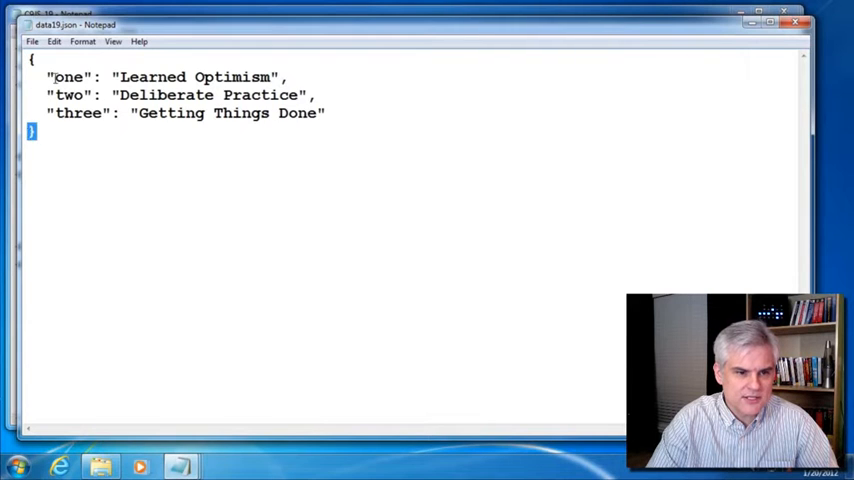
Step: Highlight the JSON key, separating comma and value, then the script19.js include and # link
double_click(68, 75)
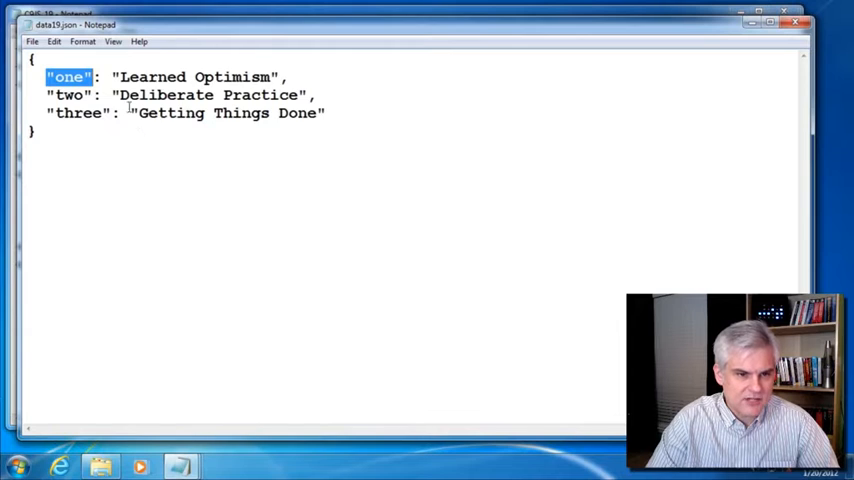
double_click(180, 76)
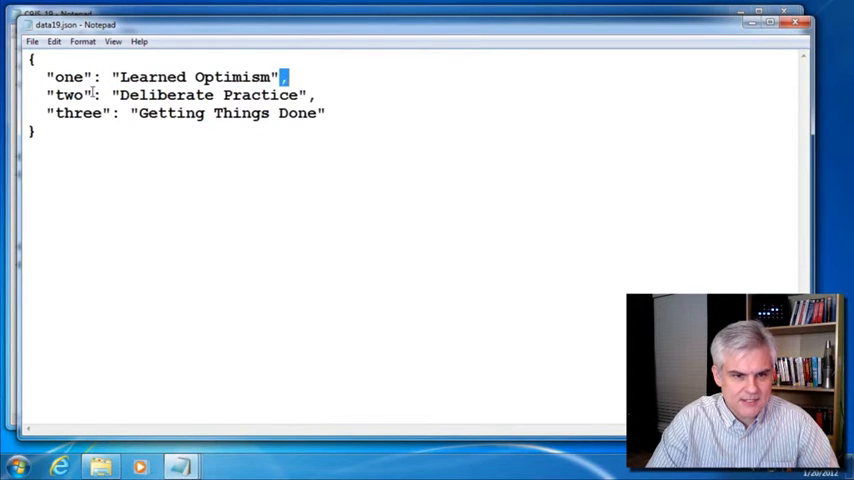
double_click(73, 97)
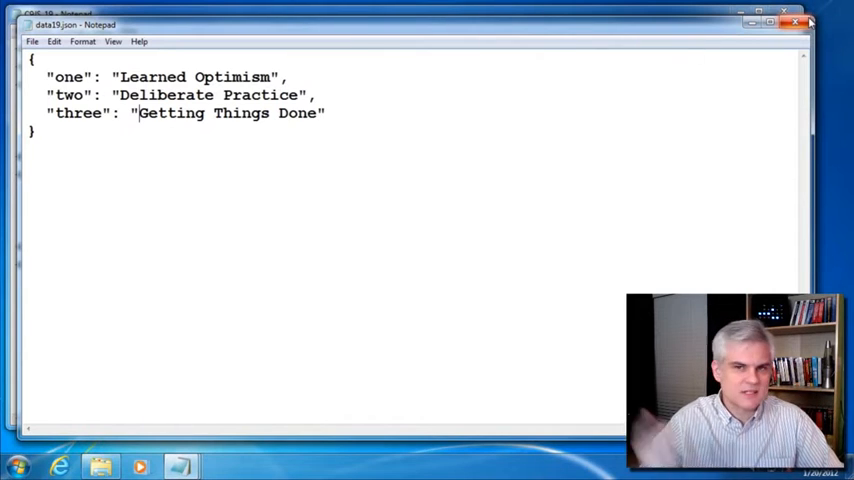
mouse_move(794, 24)
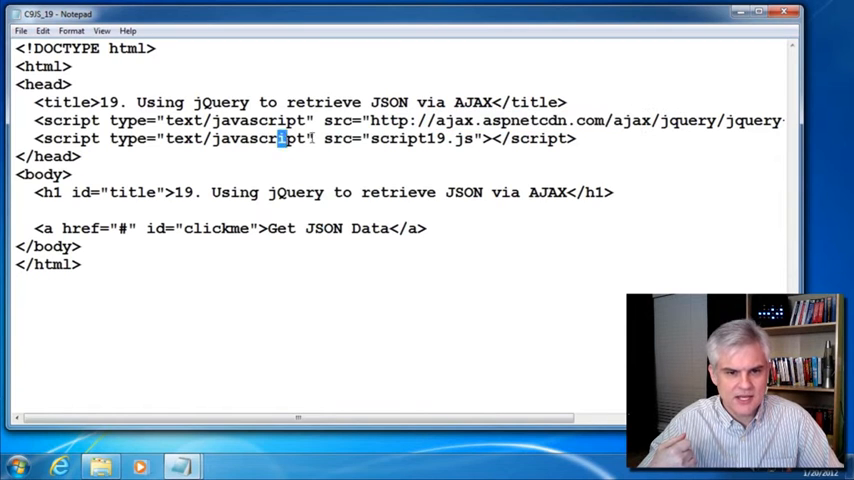
left_click_drag(283, 138, 483, 138)
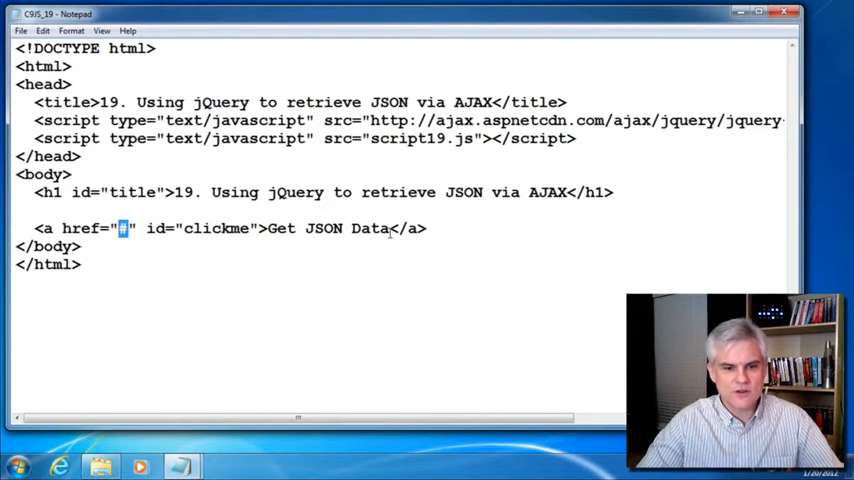
left_click_drag(267, 228, 392, 228)
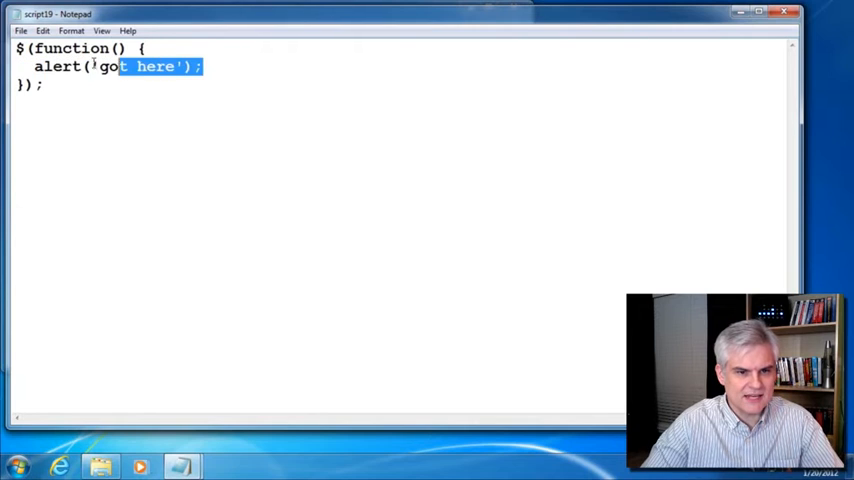
Step: Replace the alert with a $('#clickme').click(function() { }); handler
key("Delete")
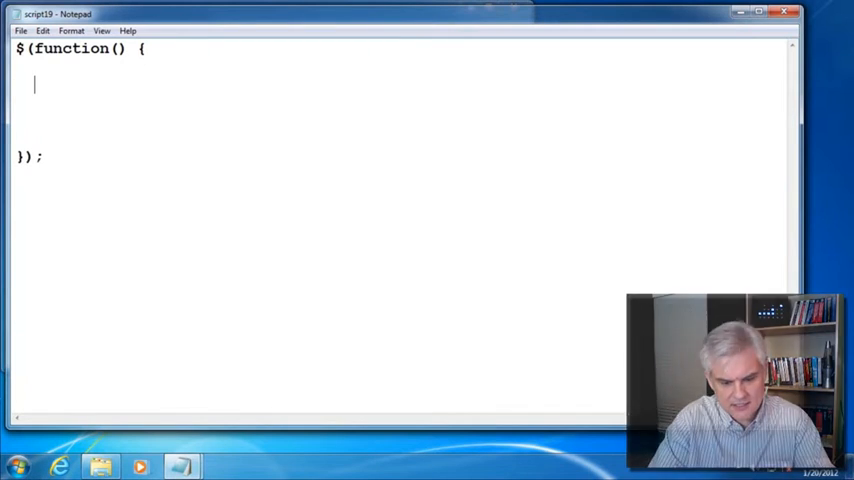
type("$(")
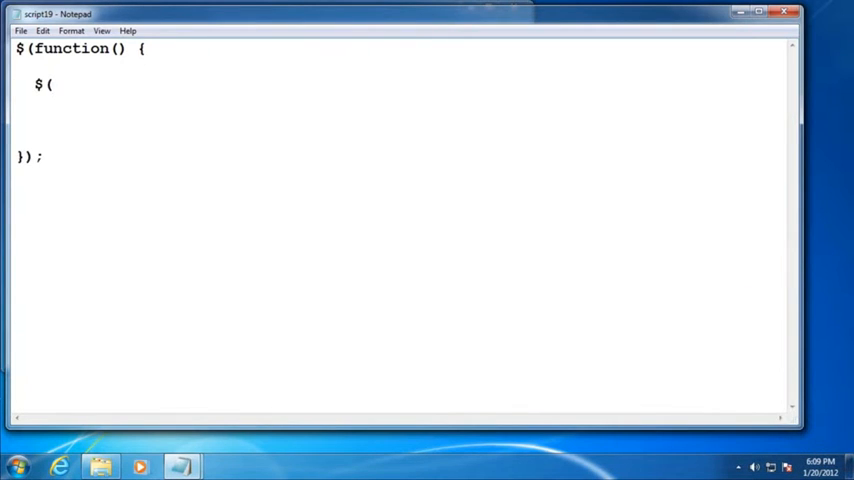
type("'')")
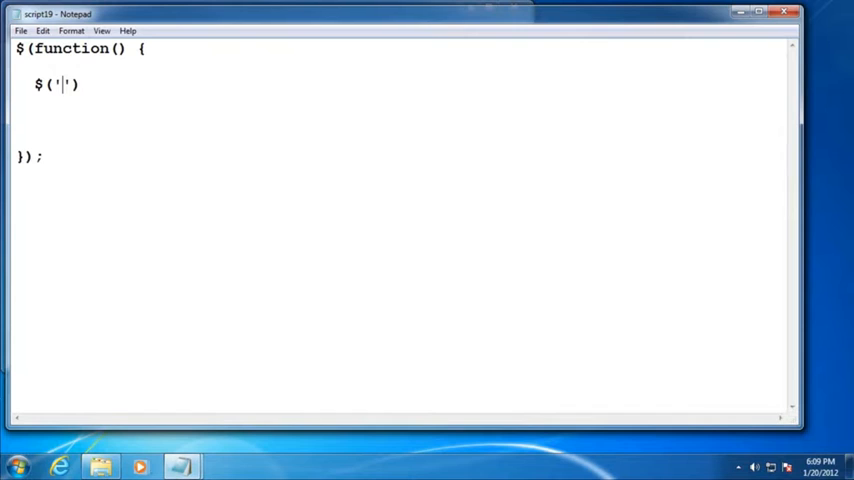
type("#click")
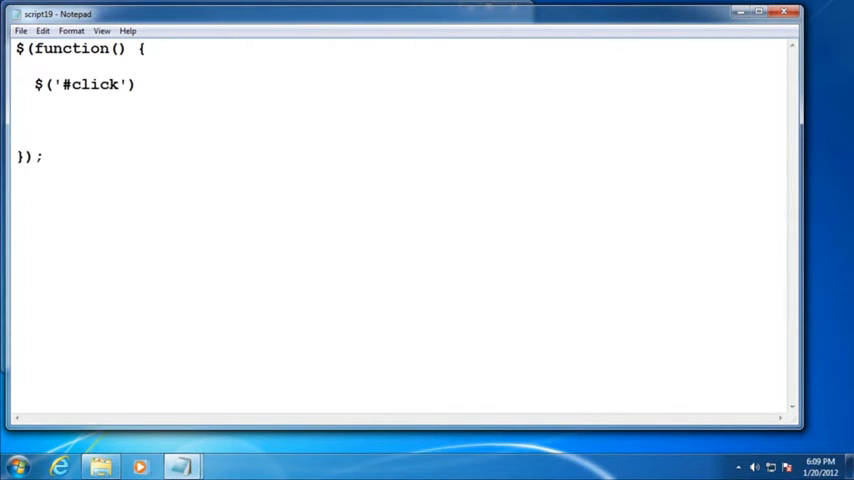
type("me').cli")
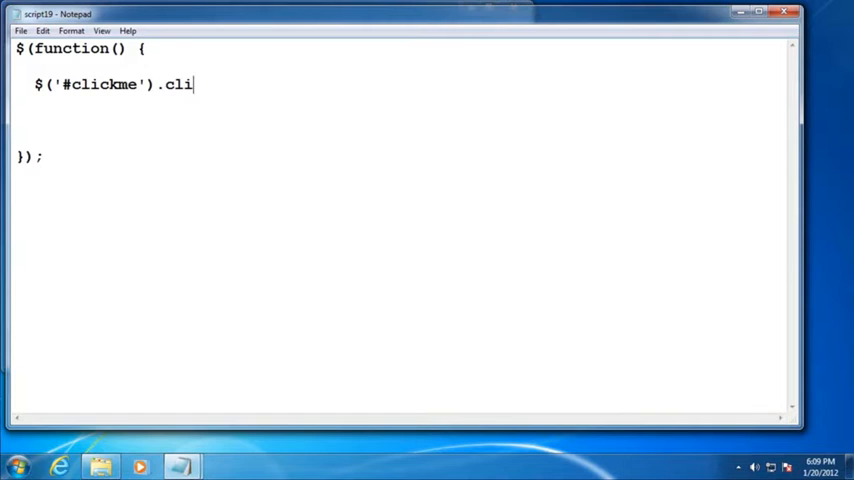
type("ck(functio")
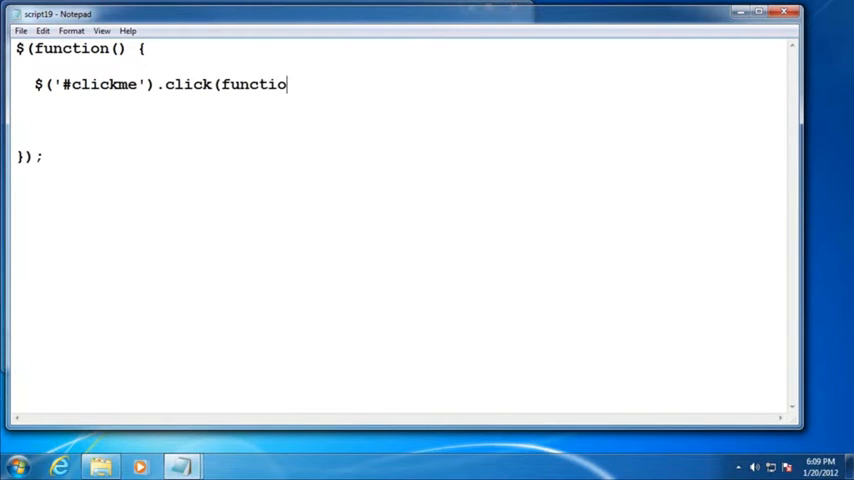
type("n() {")
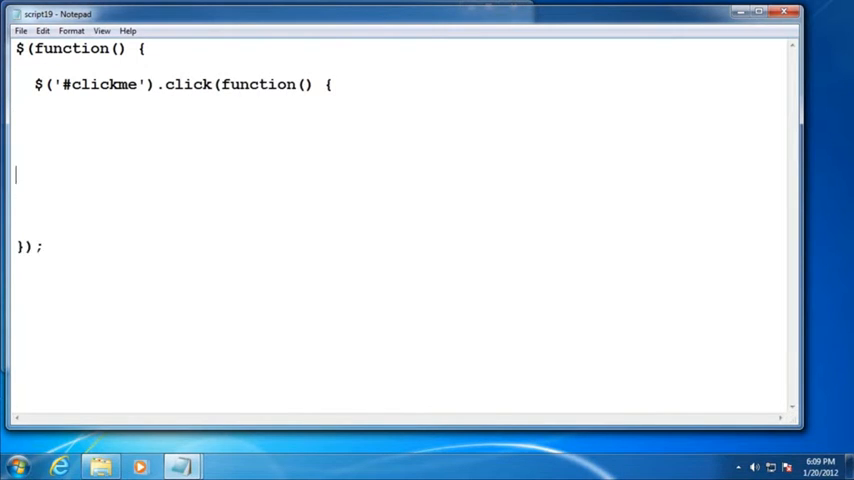
type("});")
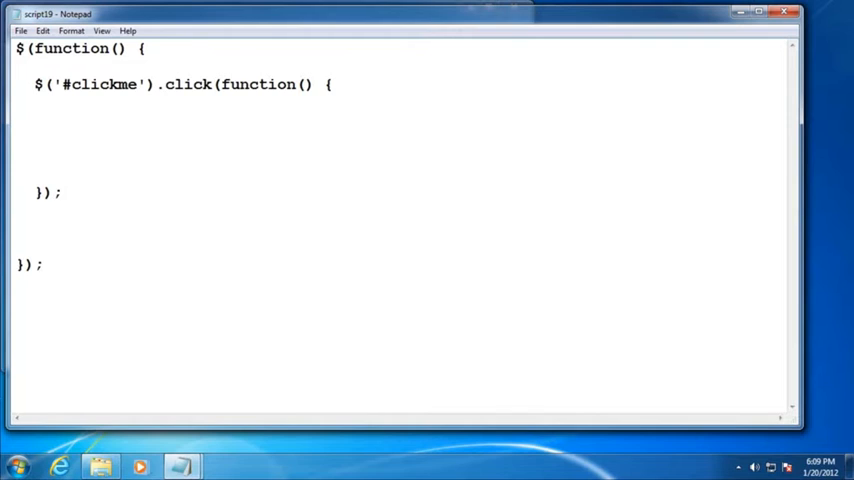
Step: Inside the handler, add $.getJSON('data19.json', function() { }); with a blank callback body
type("$.")
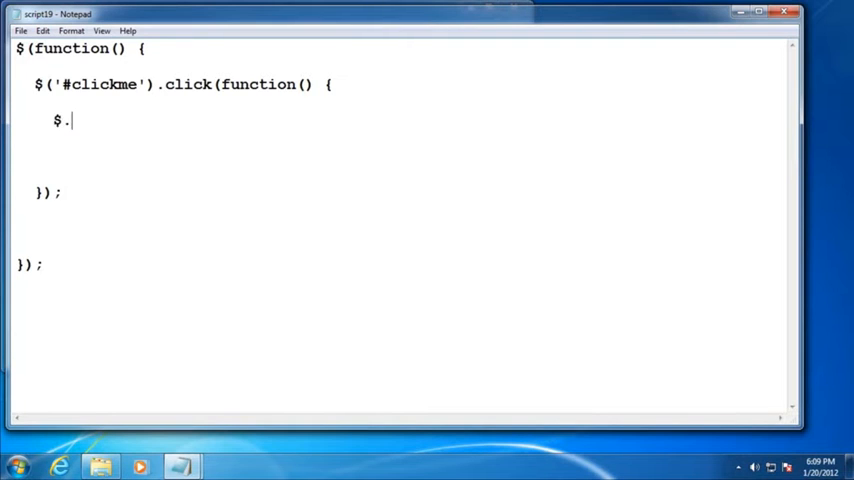
type("getJSON")
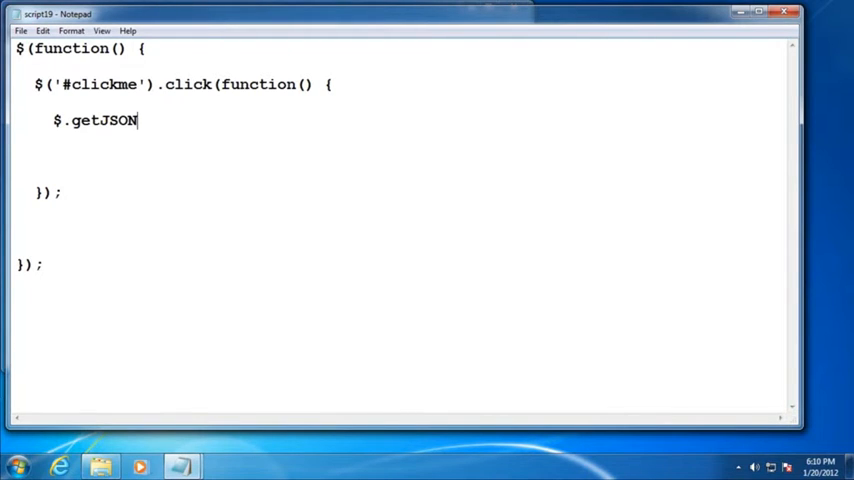
type("('')")
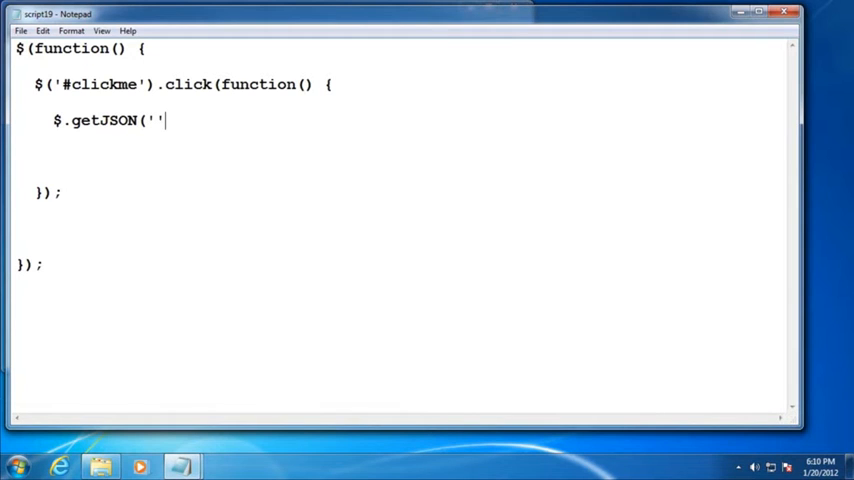
type(",")
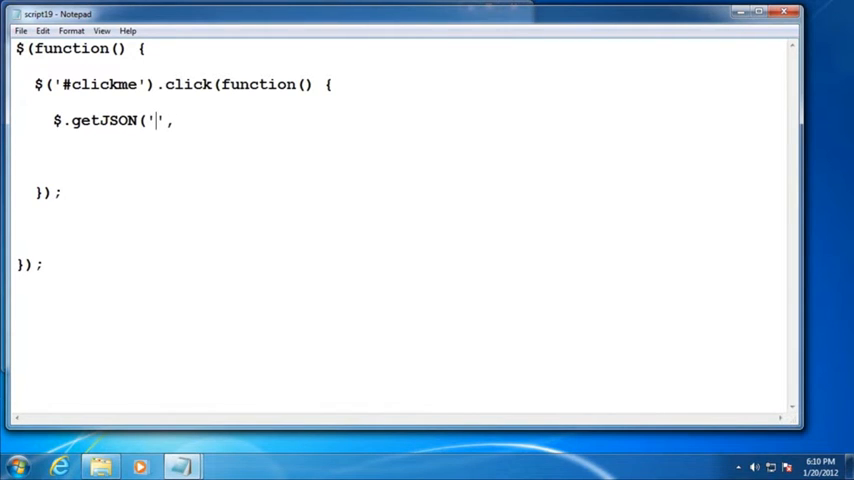
type("data19.json")
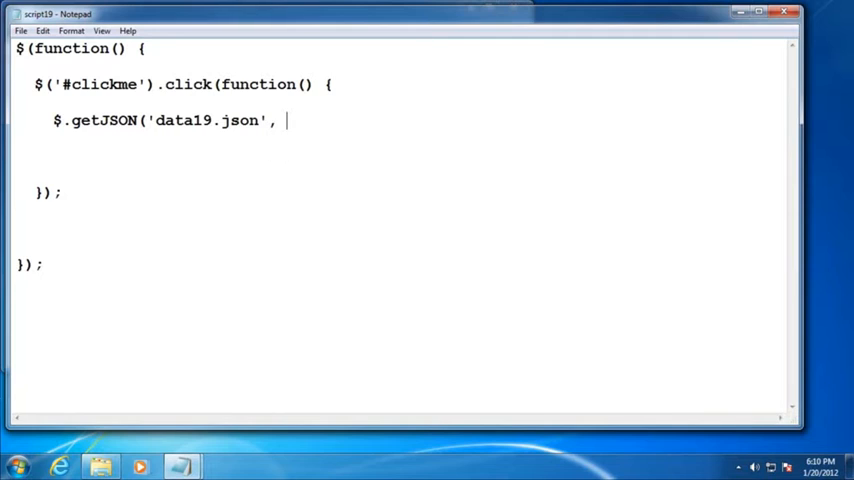
type("function() {")
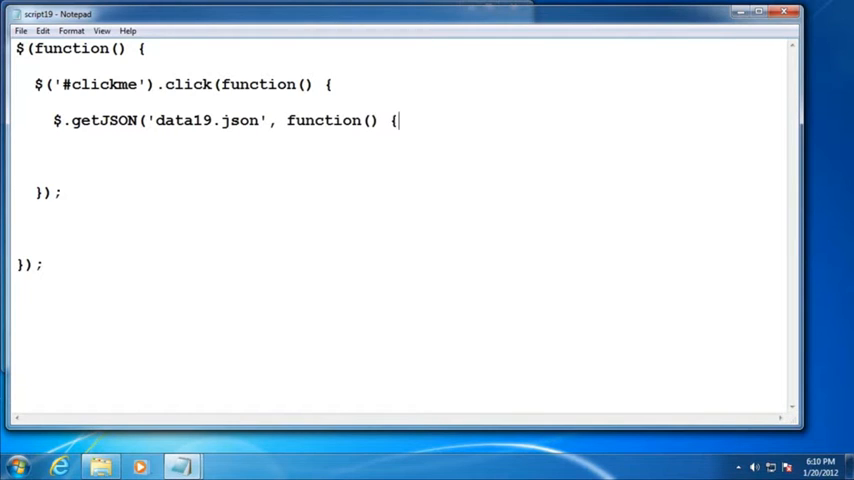
key("Enter")
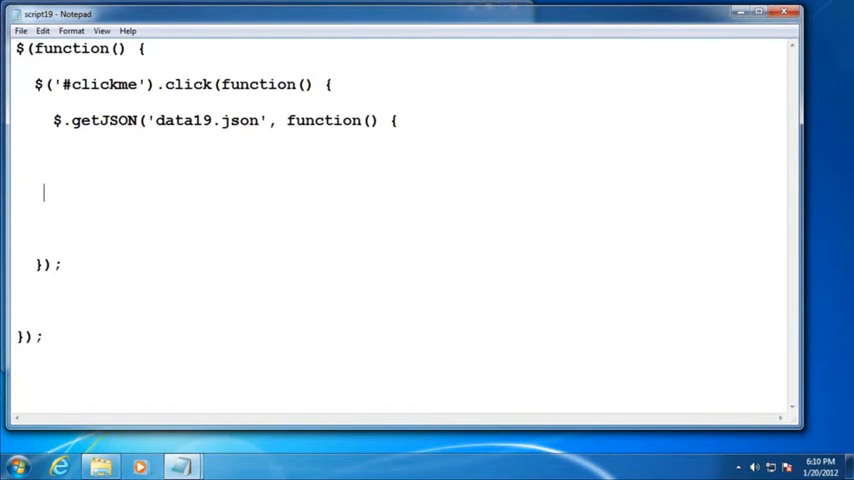
type("})")
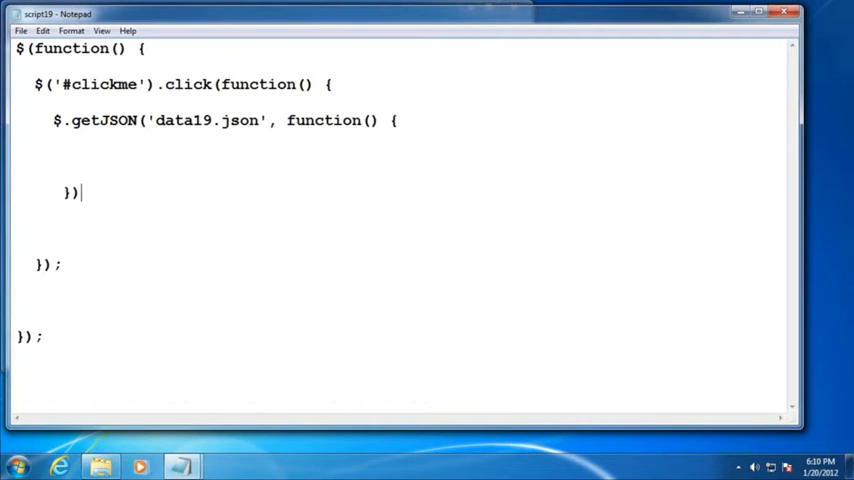
type(";")
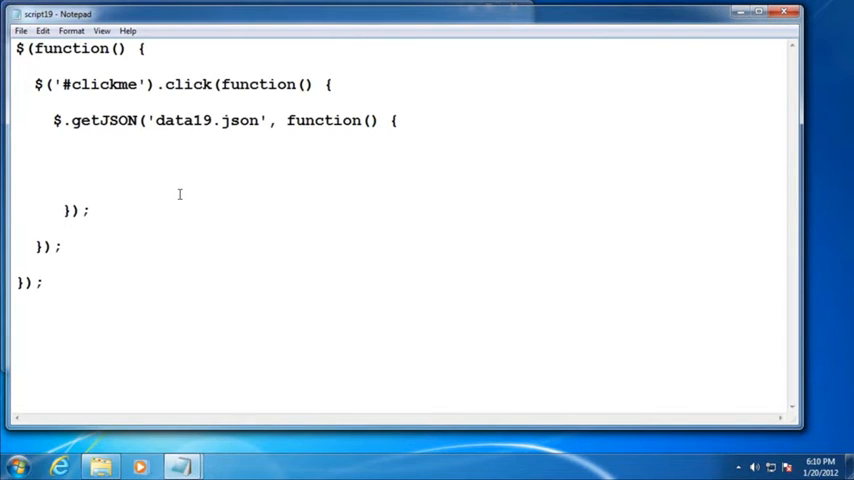
mouse_move(302, 151)
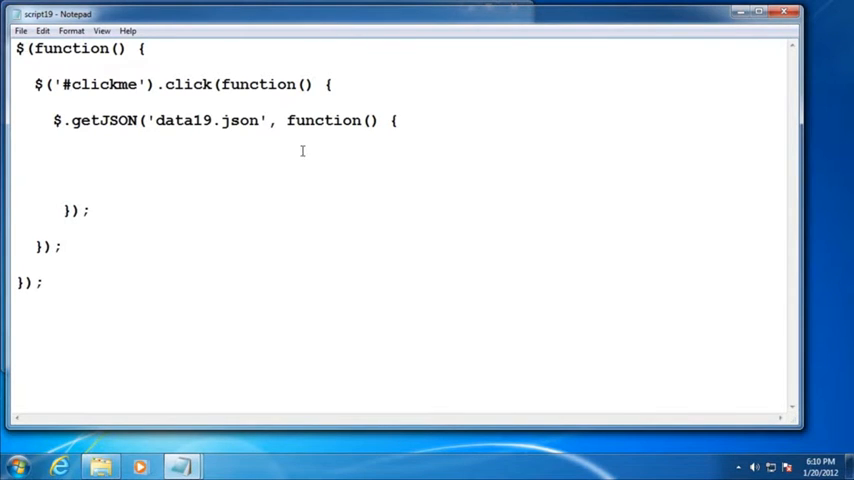
Step: Give the getJSON callback a data parameter and declare var item = [] in its body
double_click(101, 120)
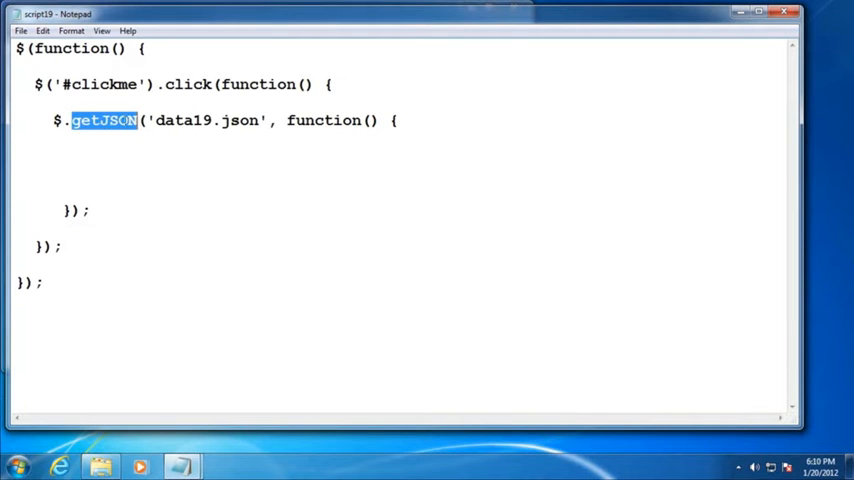
type("d")
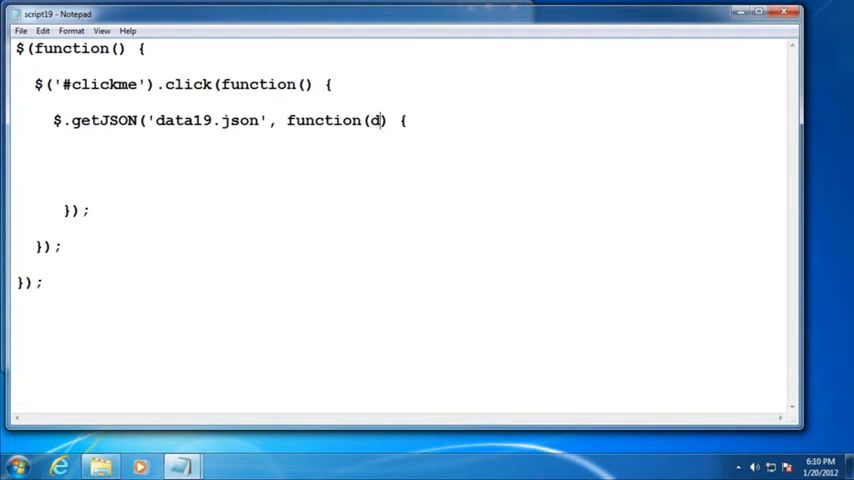
type("ata")
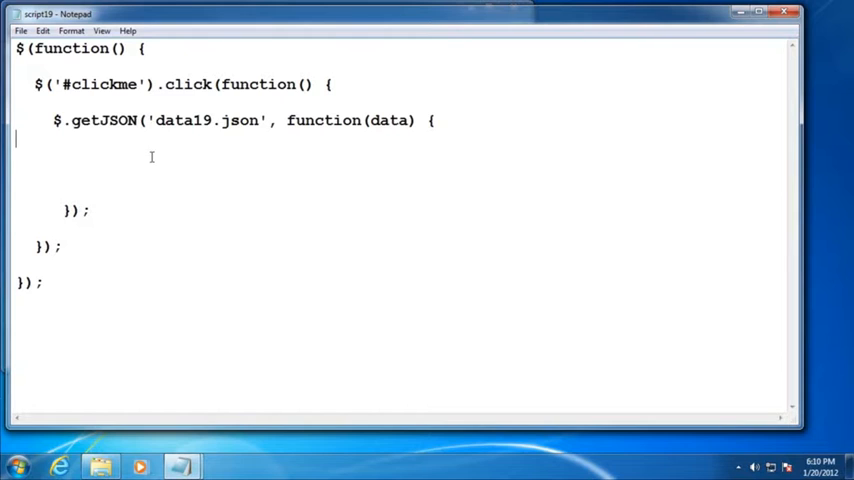
double_click(205, 120)
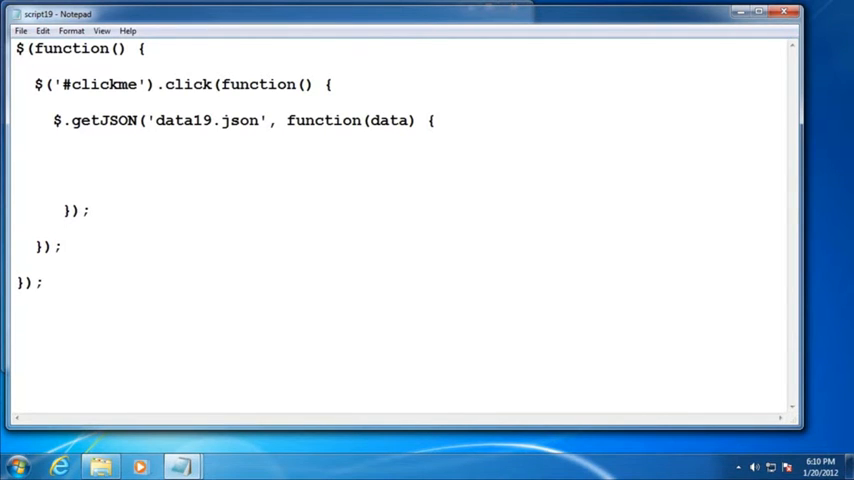
type("var item")
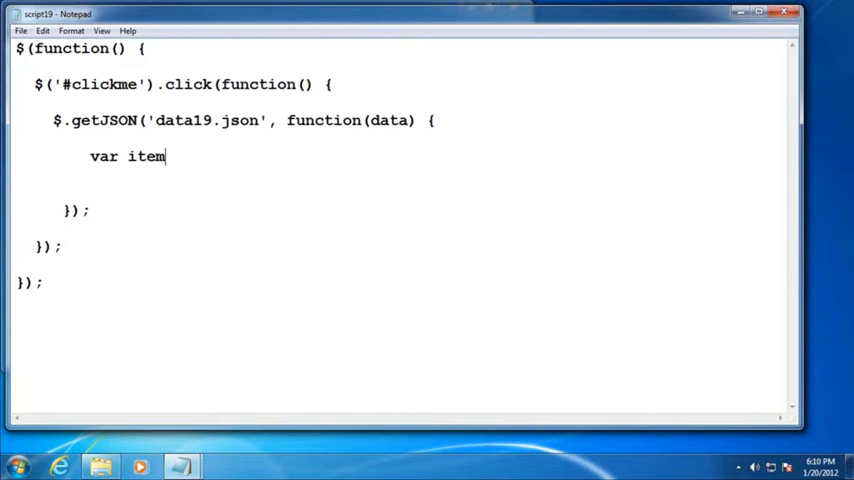
type("= [];")
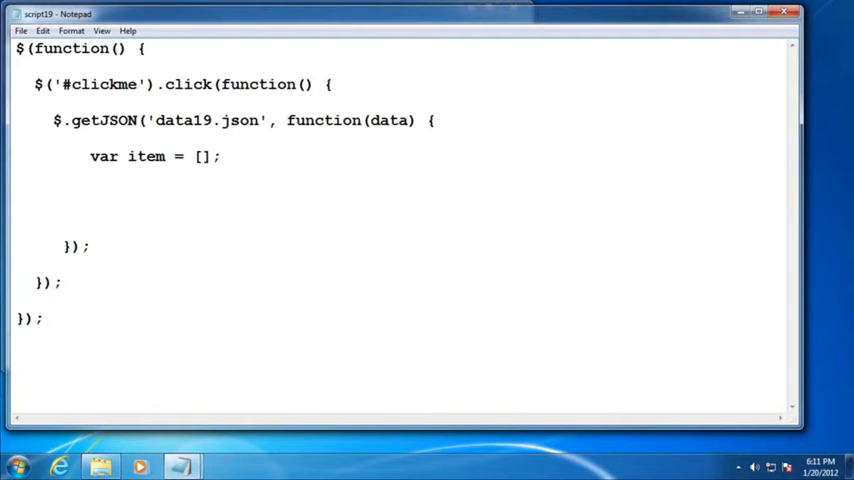
Step: Add a $.each(data, function(key, val) { }); loop below the array
type("$.")
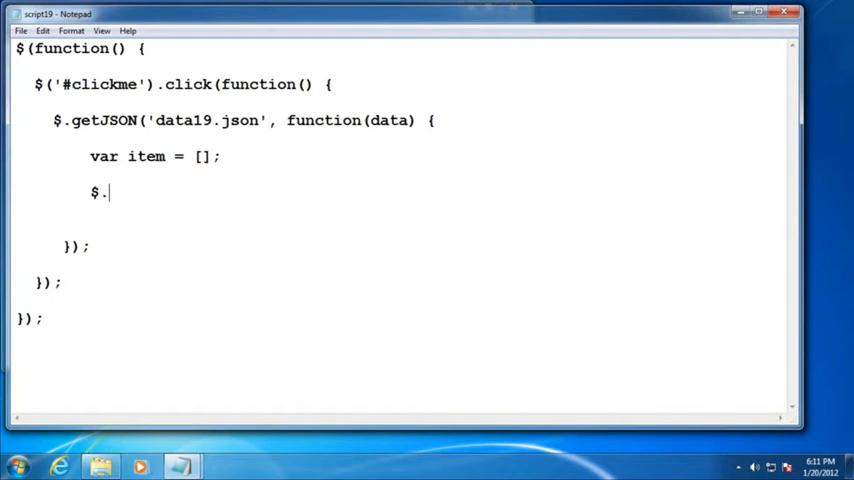
type("each")
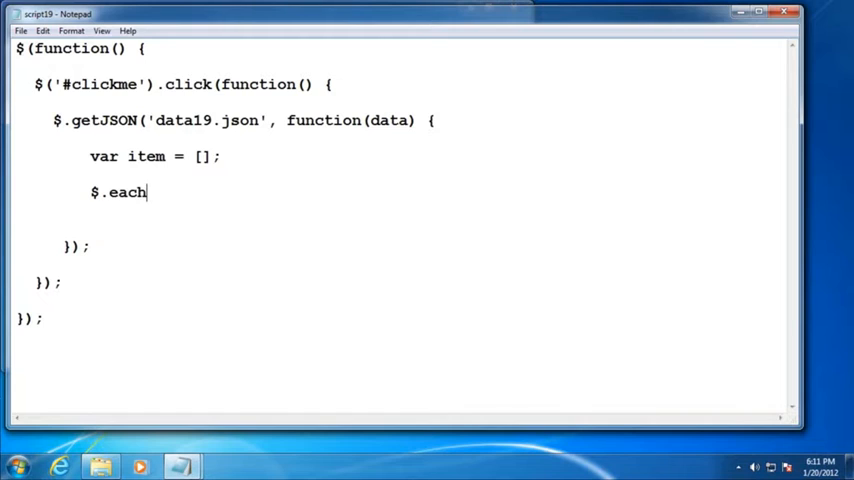
type("(data")
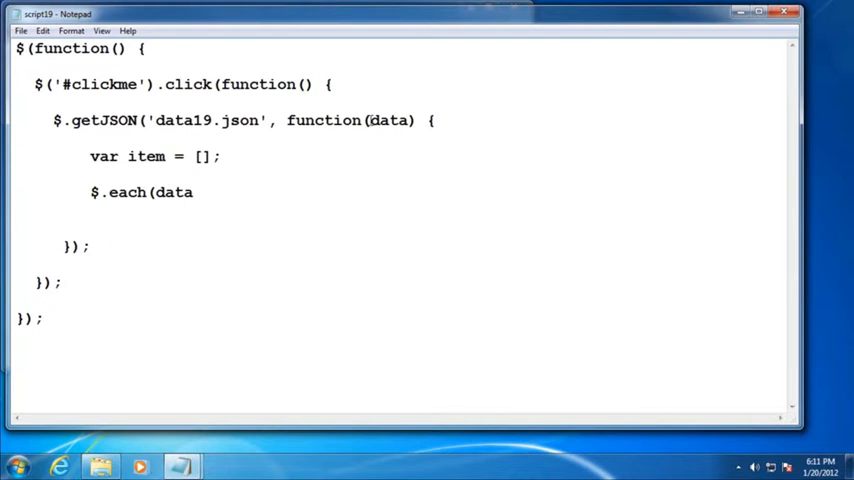
double_click(388, 120)
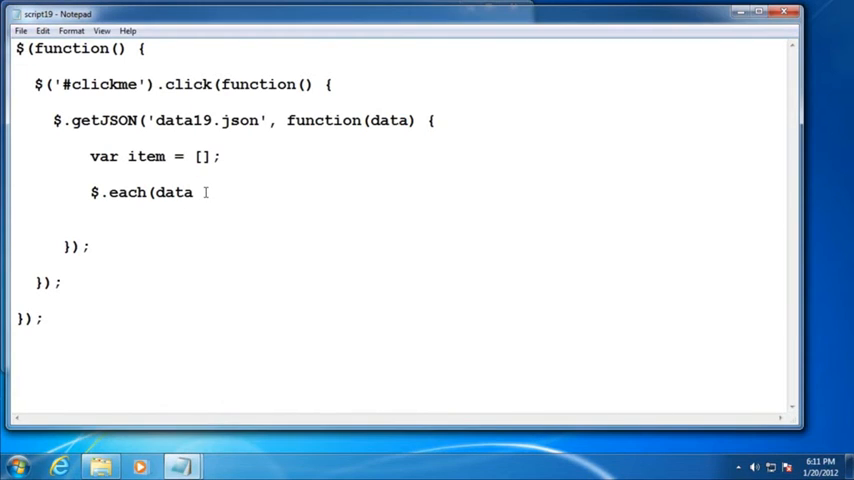
type(",")
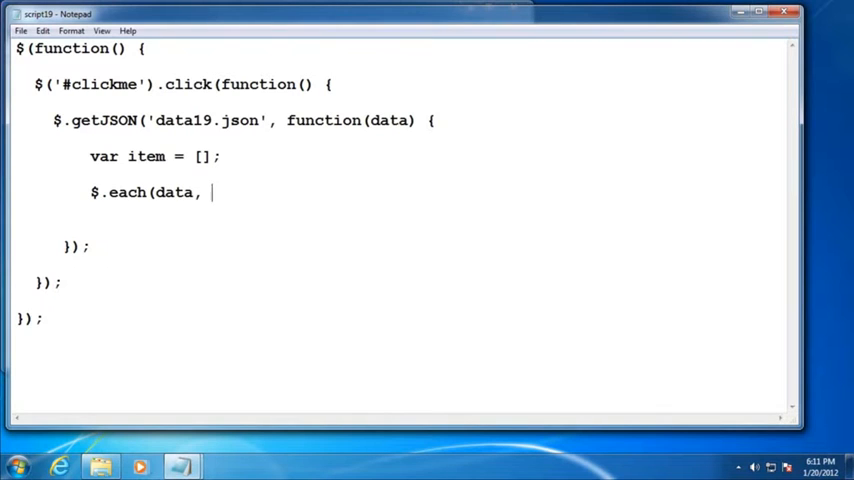
type("func")
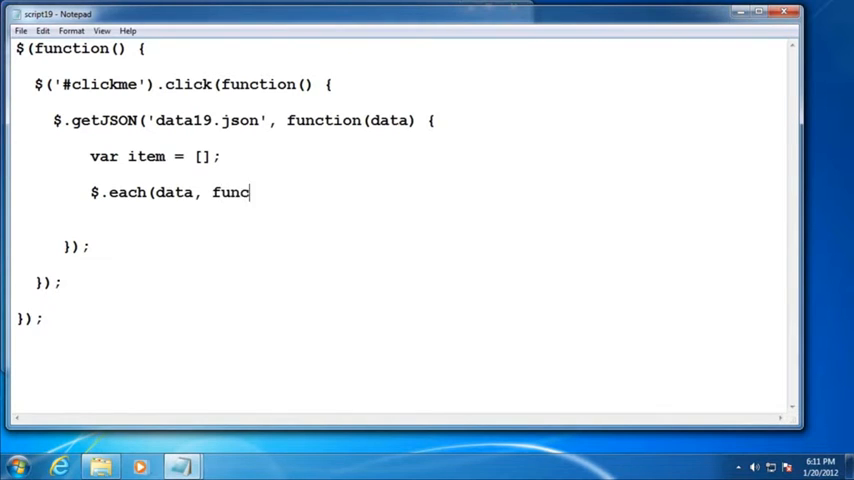
type("tion()")
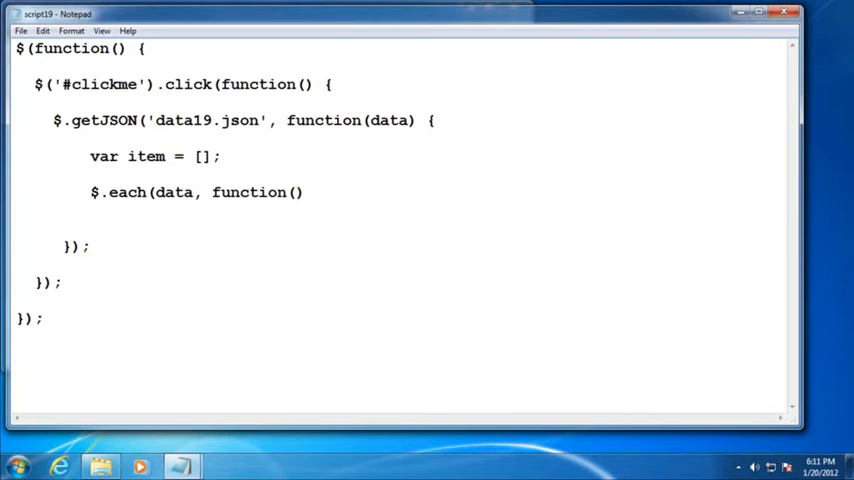
type("key, val")
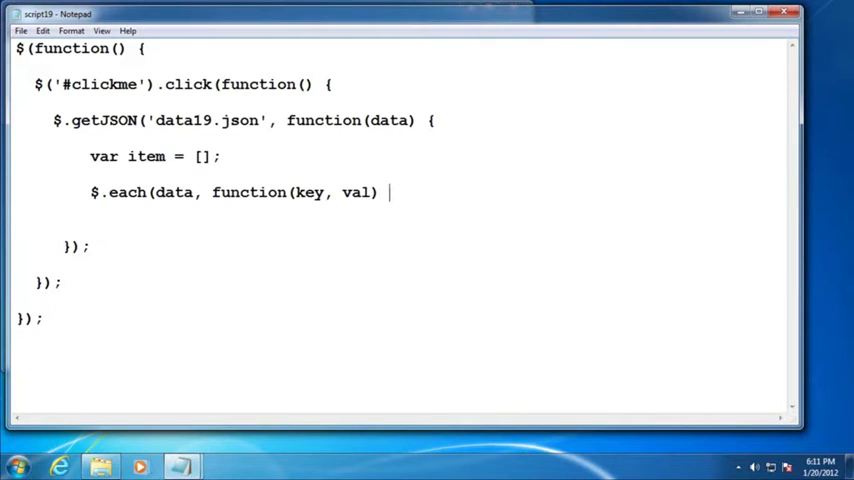
type("{")
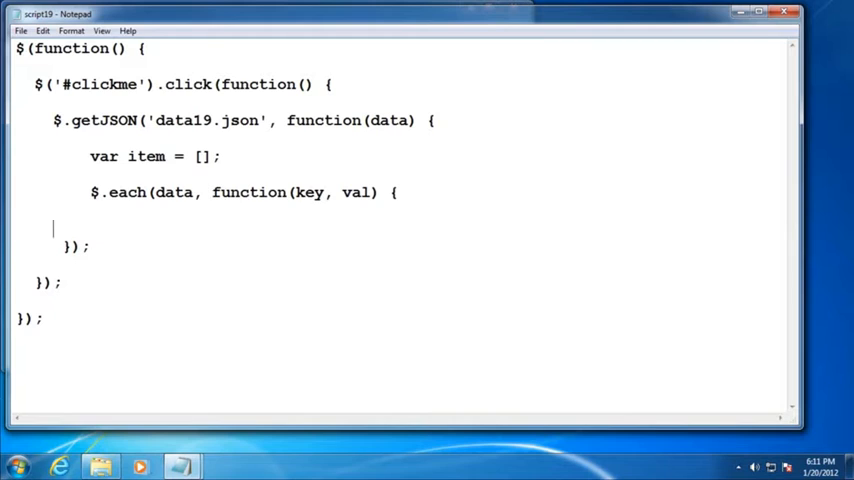
type("});")
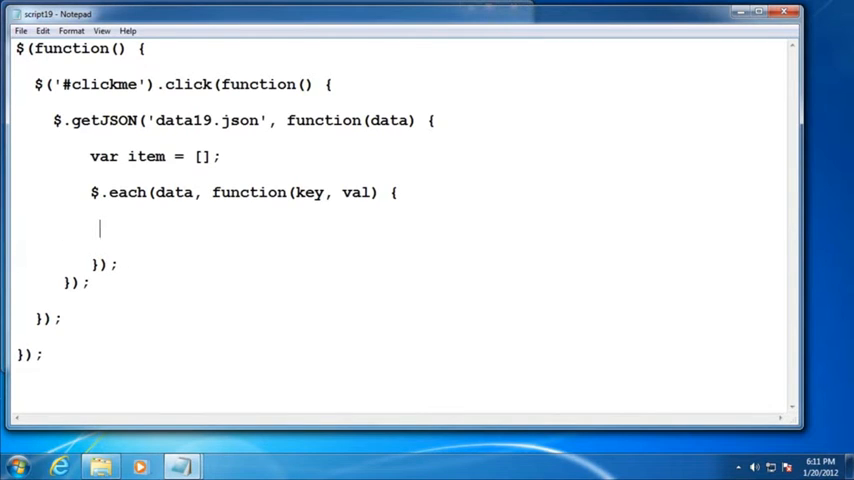
Step: Rename the array to items and add an items.push(); line with placeholder text
type("i")
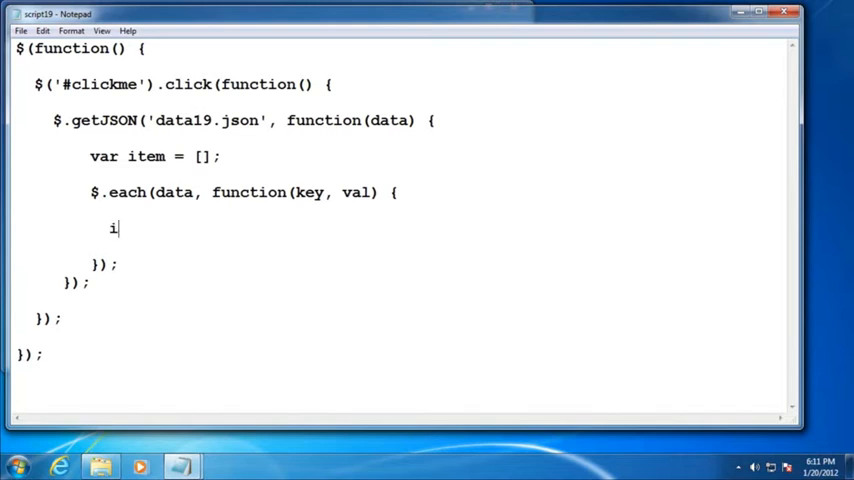
type("tem")
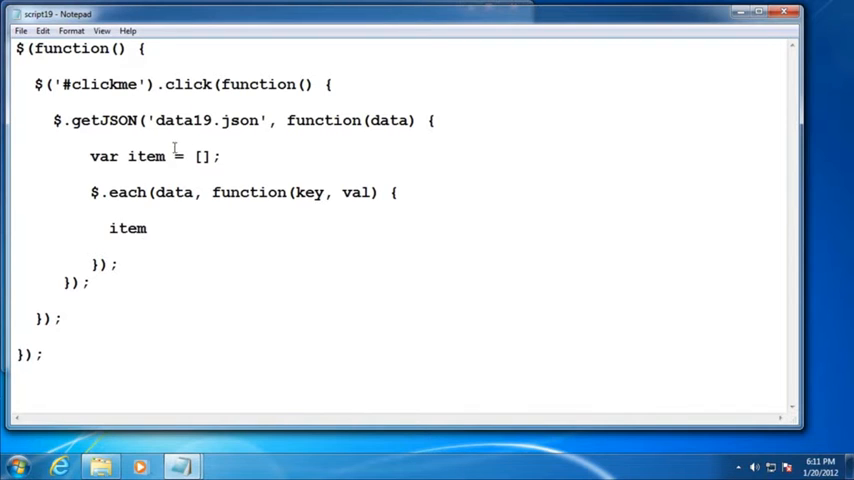
type("s")
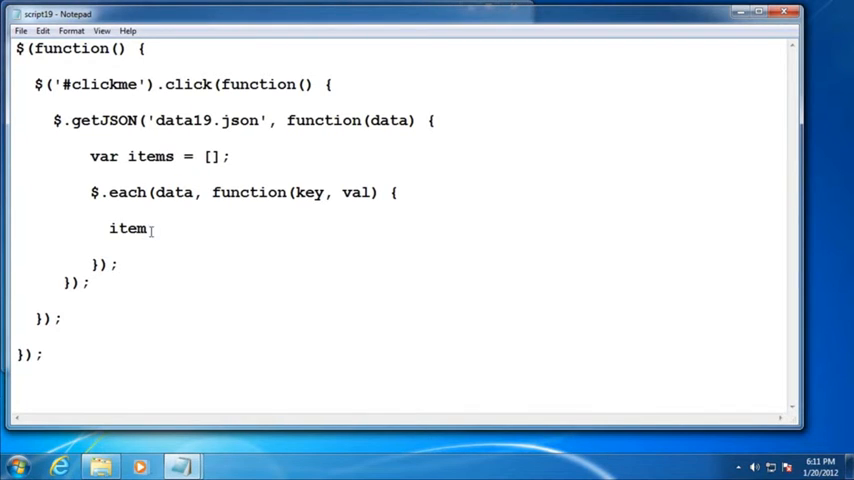
type("s.")
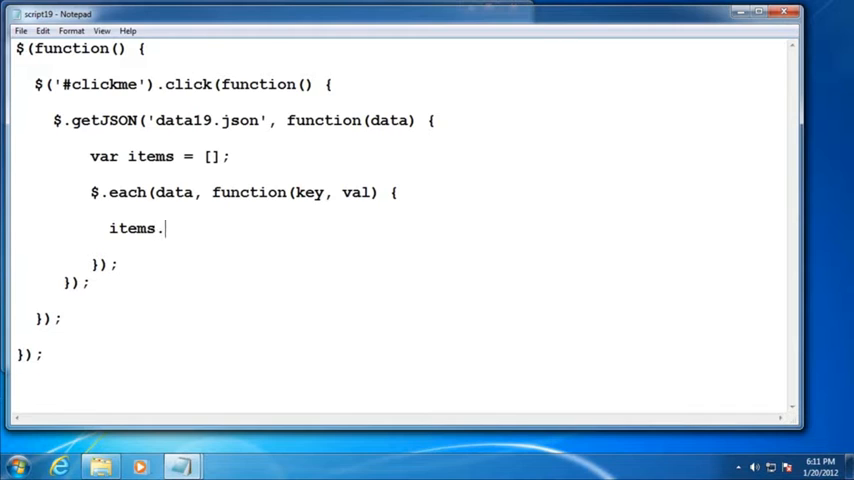
type("push")
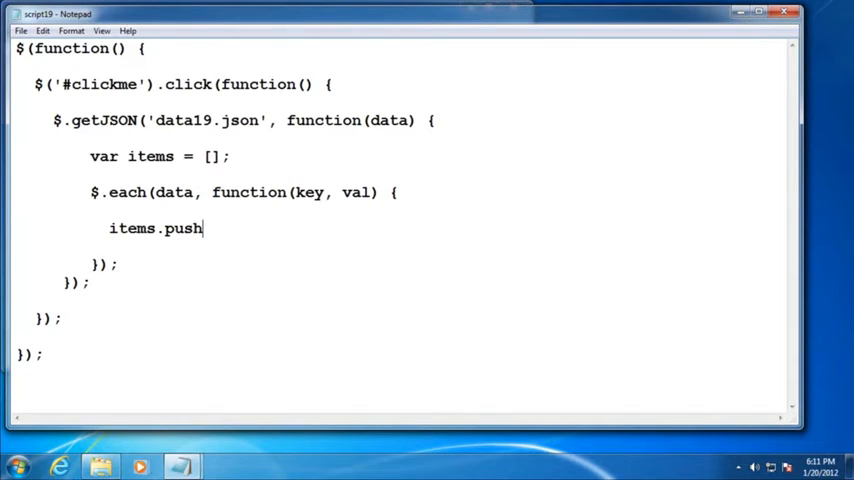
type("();")
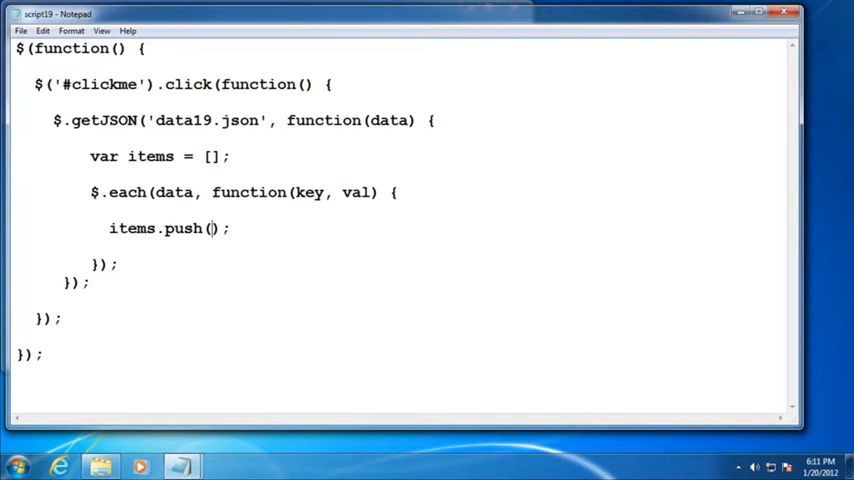
type("key value")
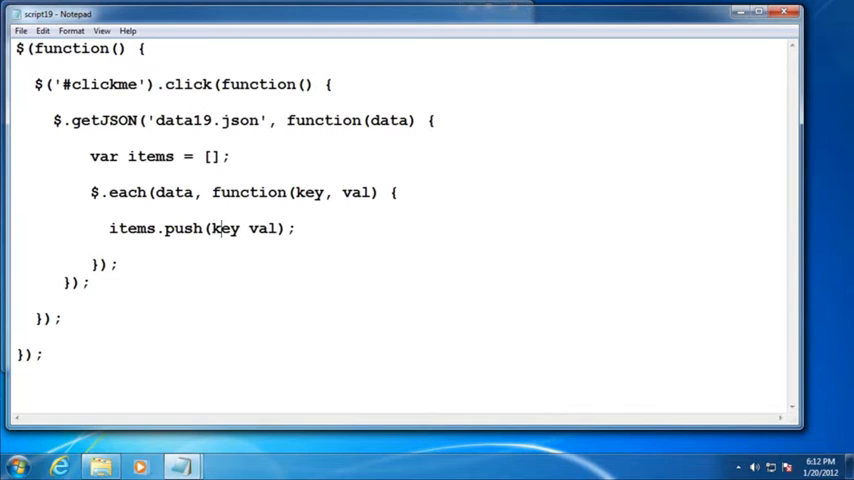
Step: Replace the placeholder with '<li id="' + key + '">' + val + '</li>'
left_click_drag(211, 228, 281, 228)
type("'")
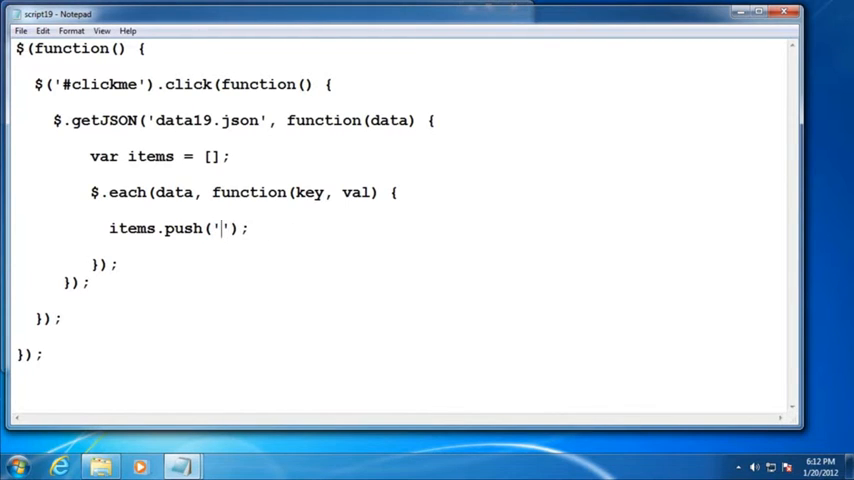
type("<li")
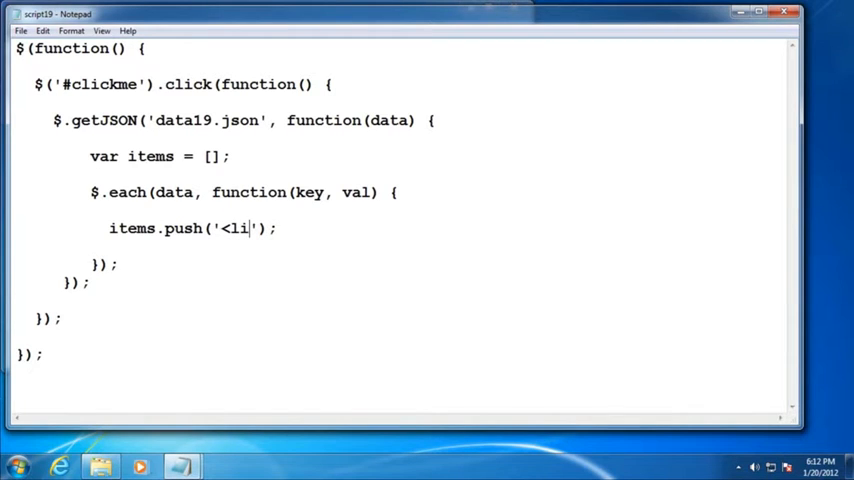
type("id=\"\"")
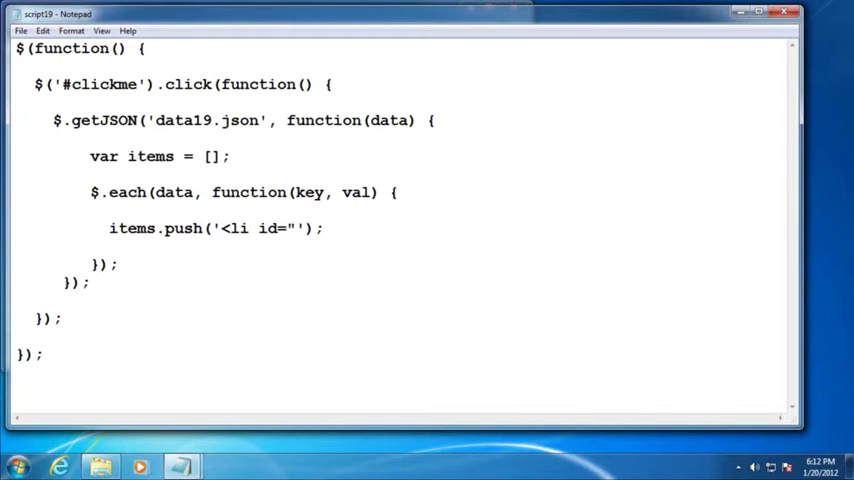
type("' '\"")
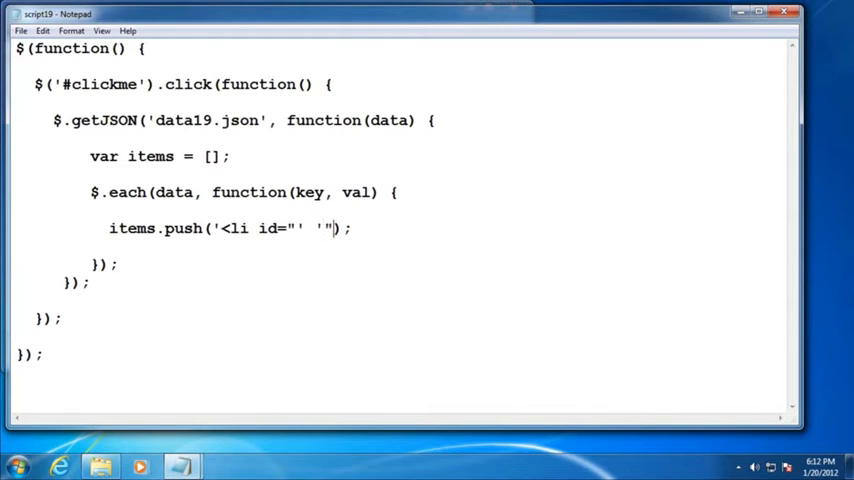
type(">'")
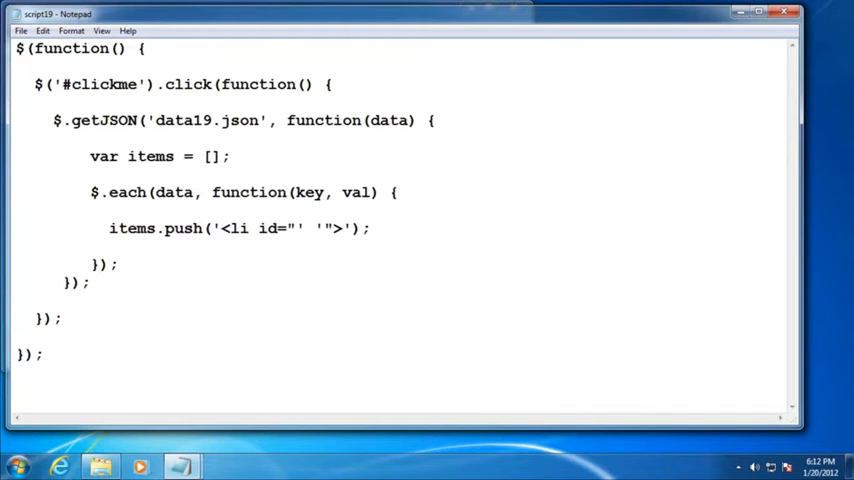
type("++")
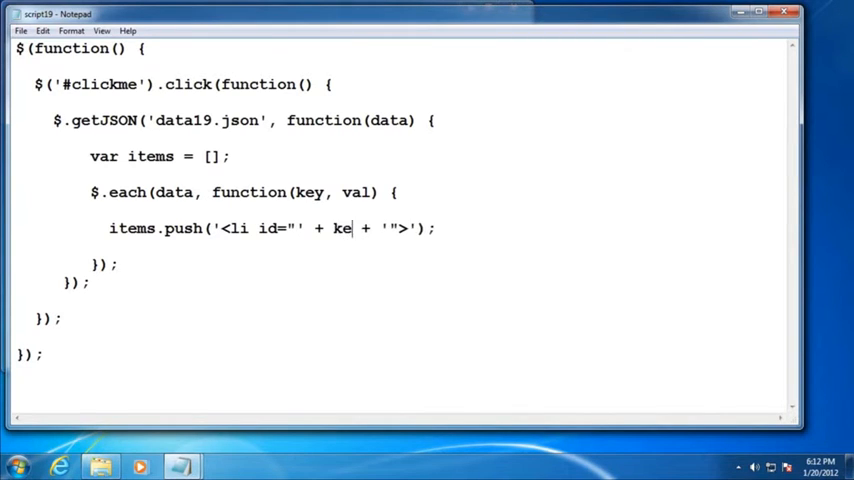
type("y")
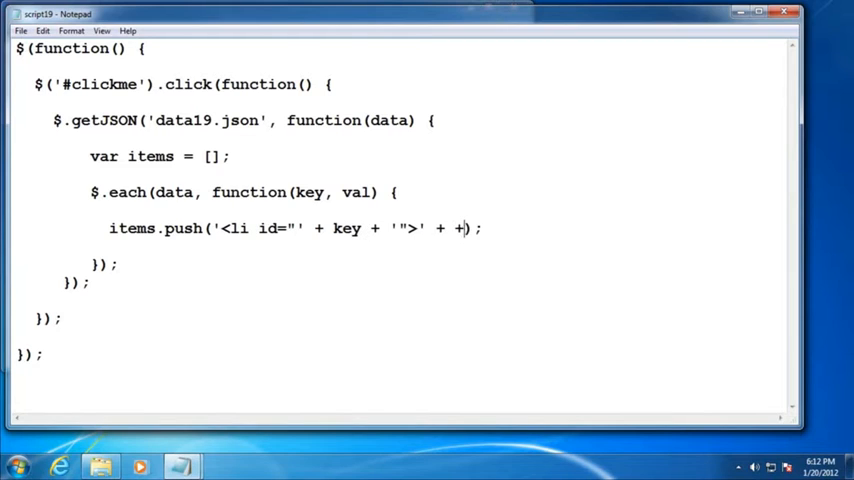
type("</li>'")
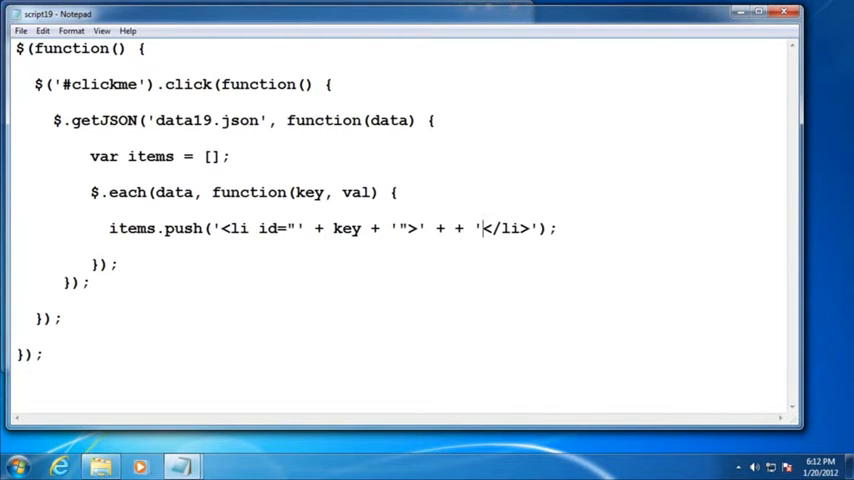
type("val")
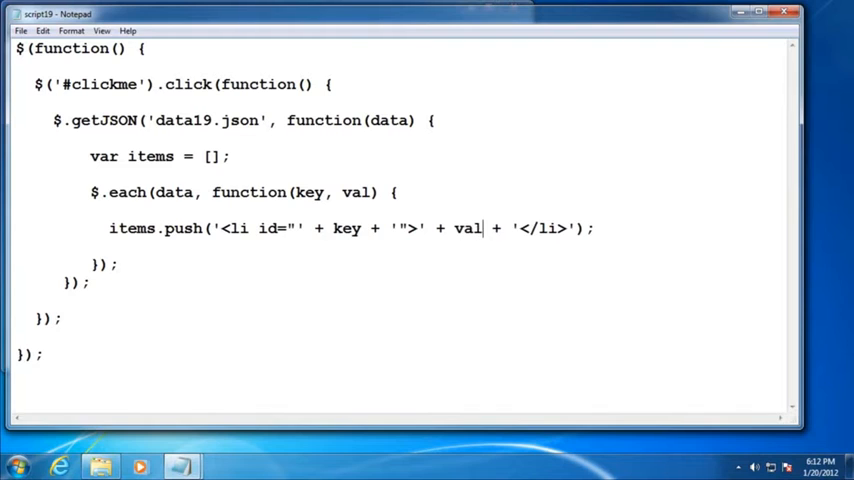
mouse_move(438, 232)
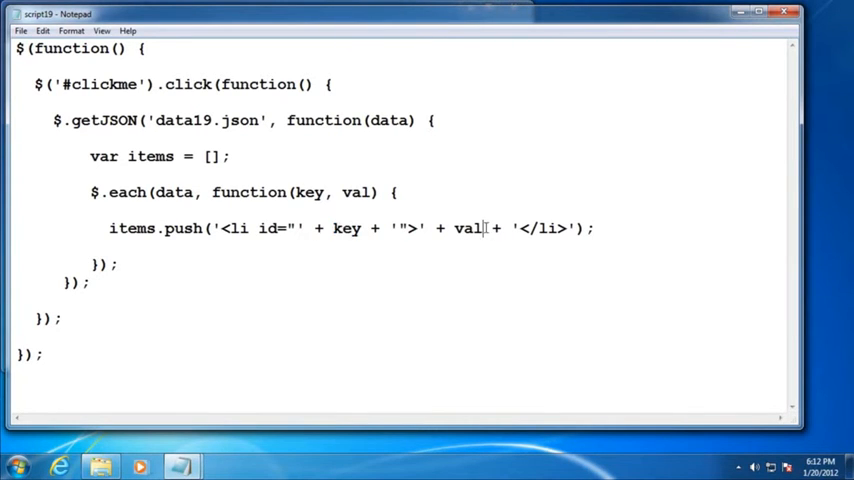
Step: Highlight val, the closing id quote and the opening li tag in the push line
double_click(467, 228)
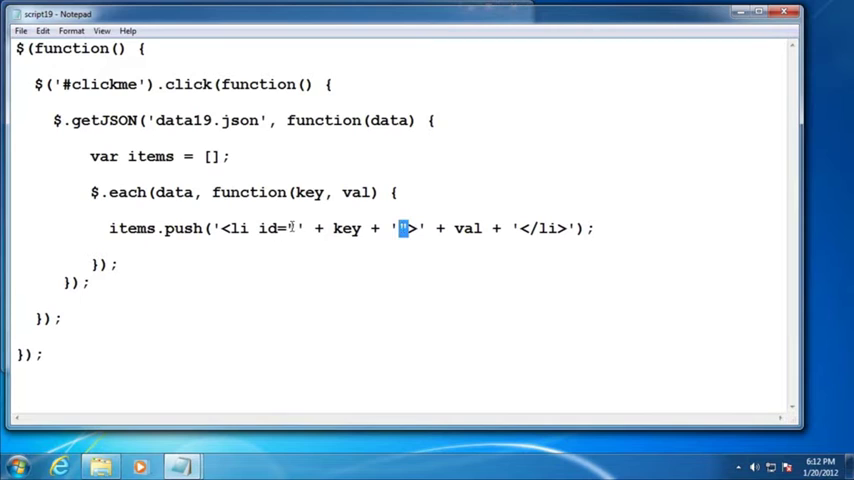
double_click(347, 228)
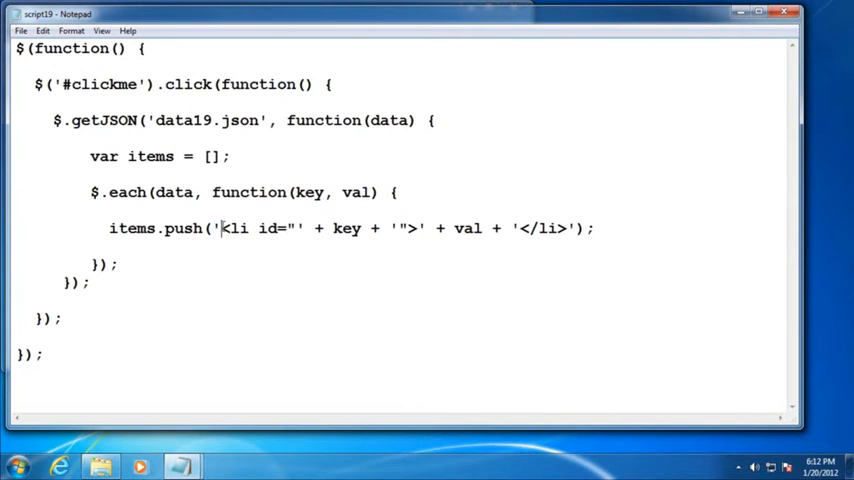
left_click_drag(214, 228, 304, 228)
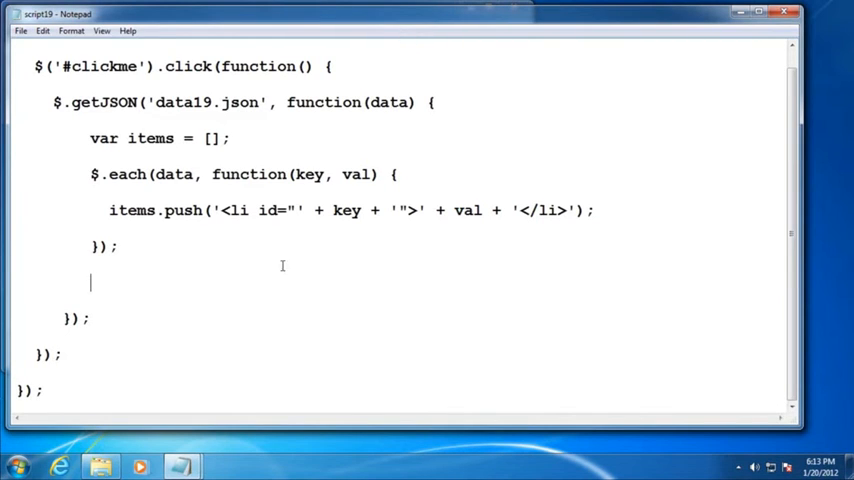
mouse_move(326, 304)
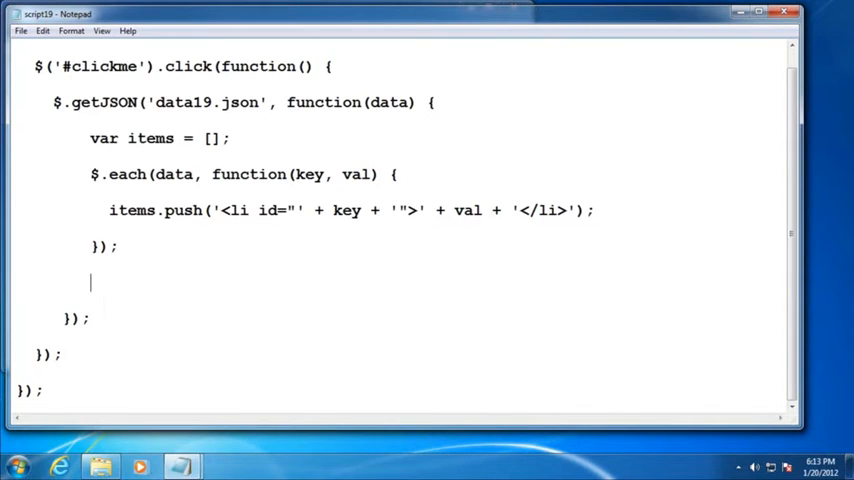
Step: Below the each loop, write $('<ul/>', ) with its second argument left empty
type("$(")
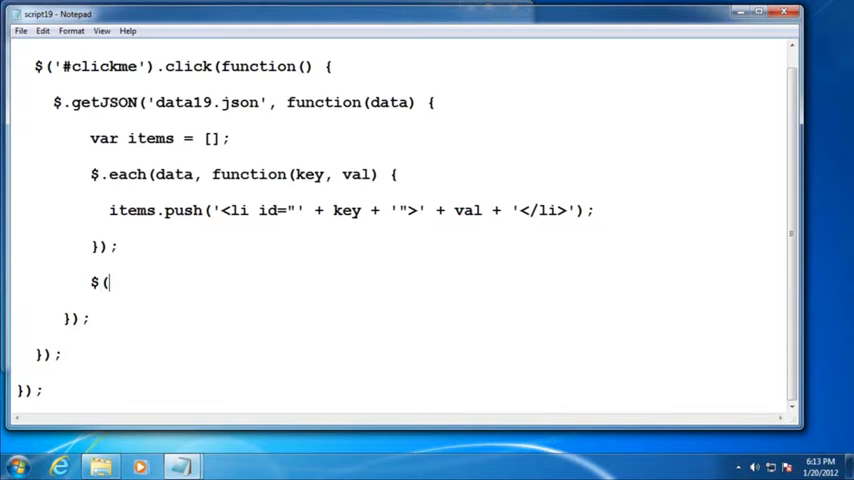
type("'")
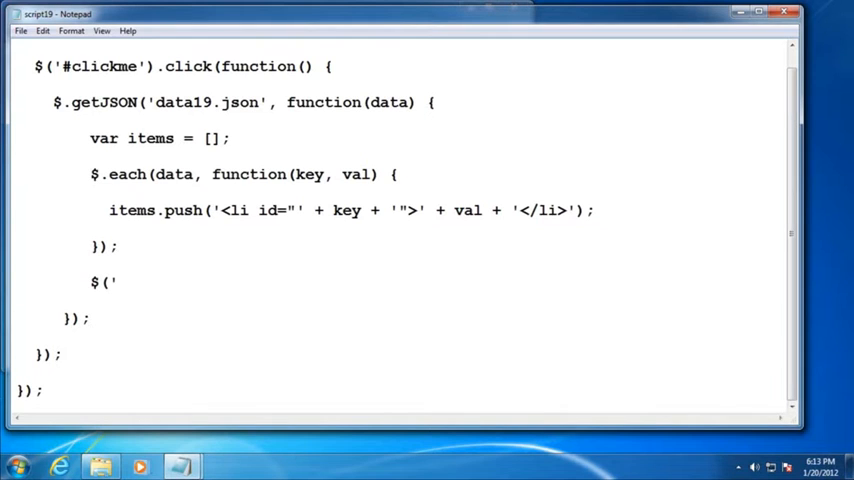
type("'')")
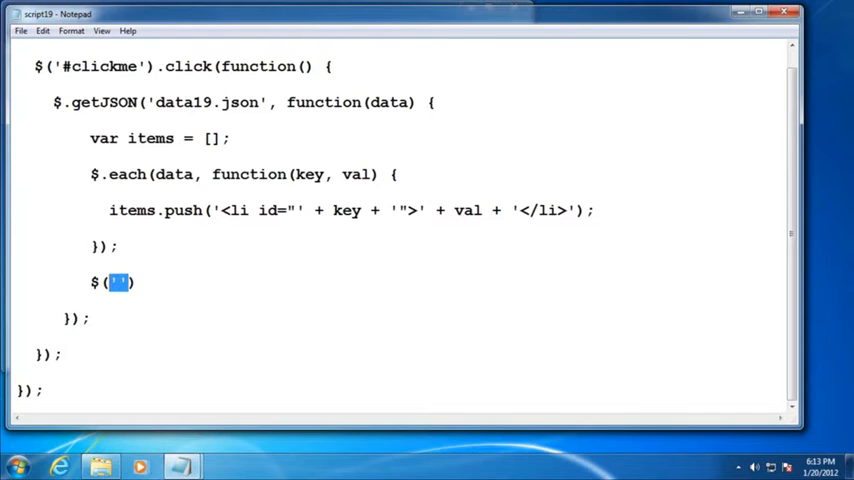
left_click(118, 282)
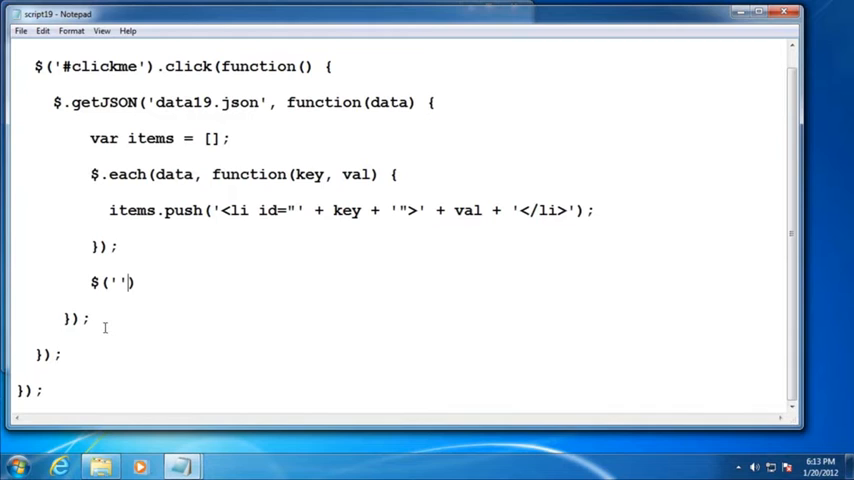
type(", )")
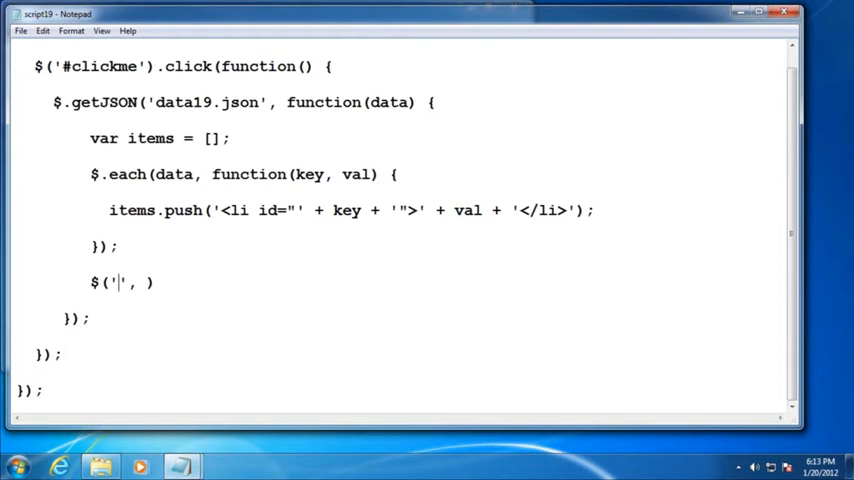
type("<ul")
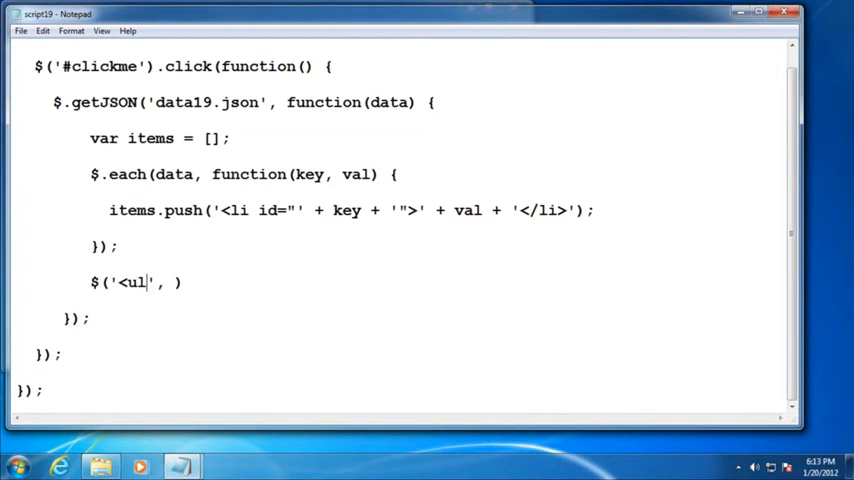
type("/>")
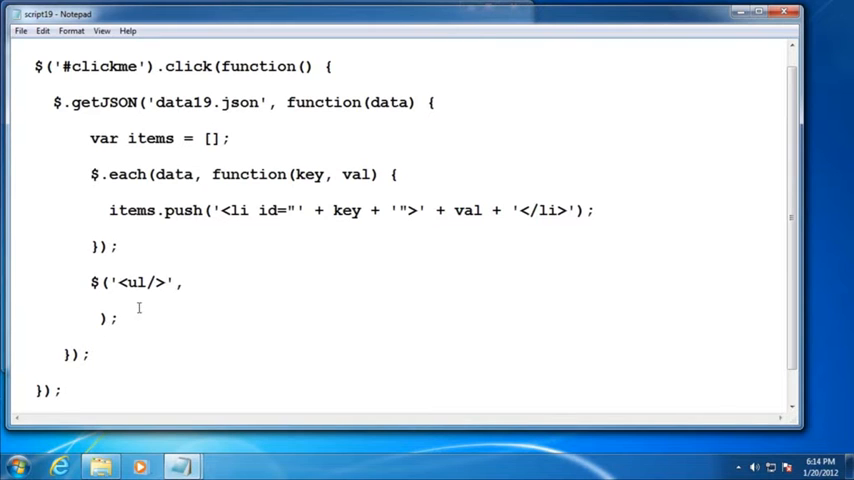
Step: Add an options object to the ul call with 'class': 'interest-list'
type("{")
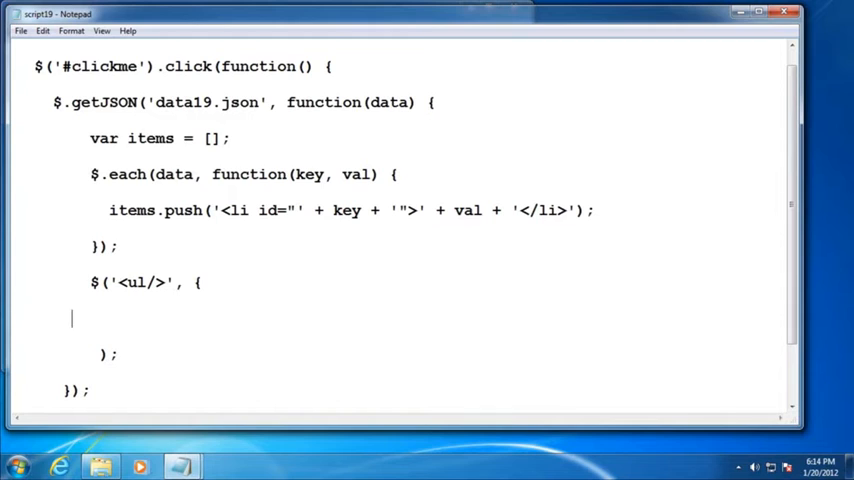
type("}")
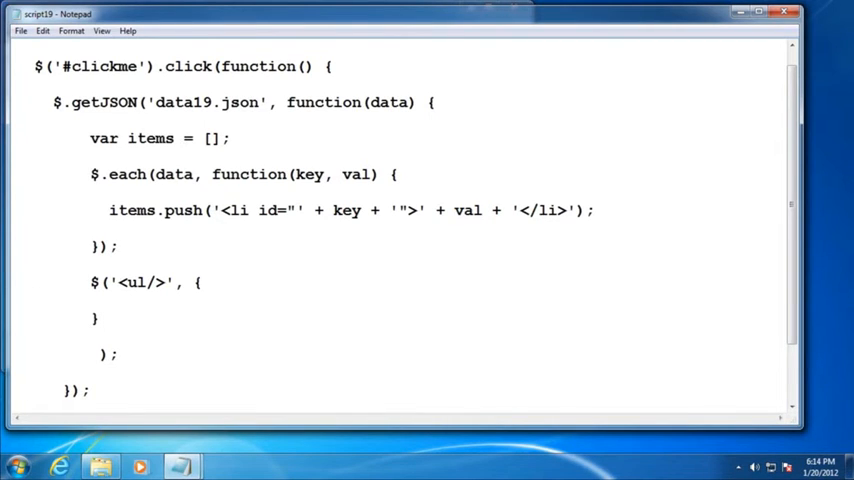
type("'")
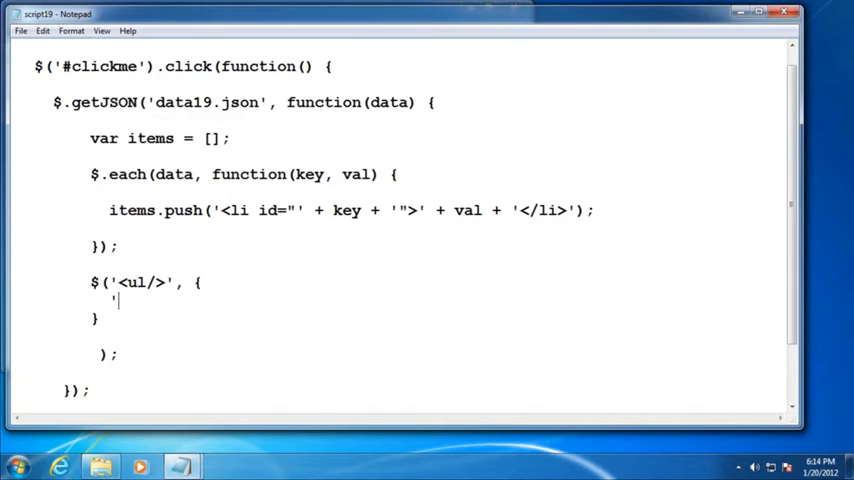
type("class")
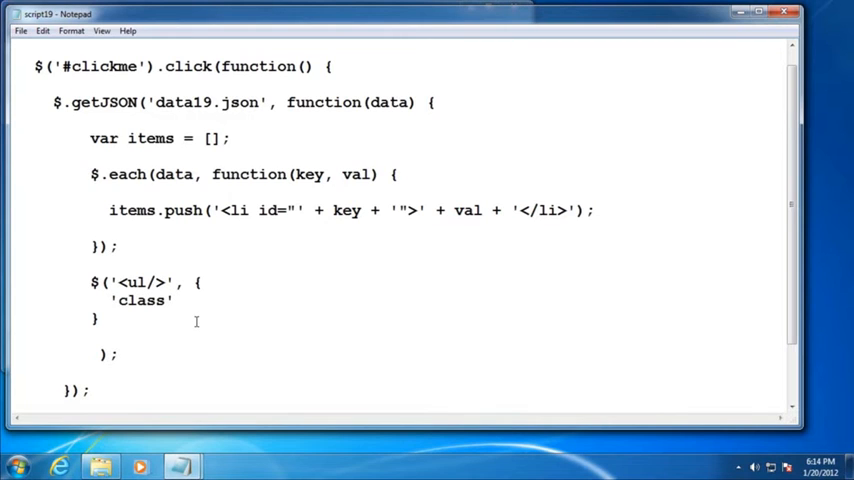
type(": ''")
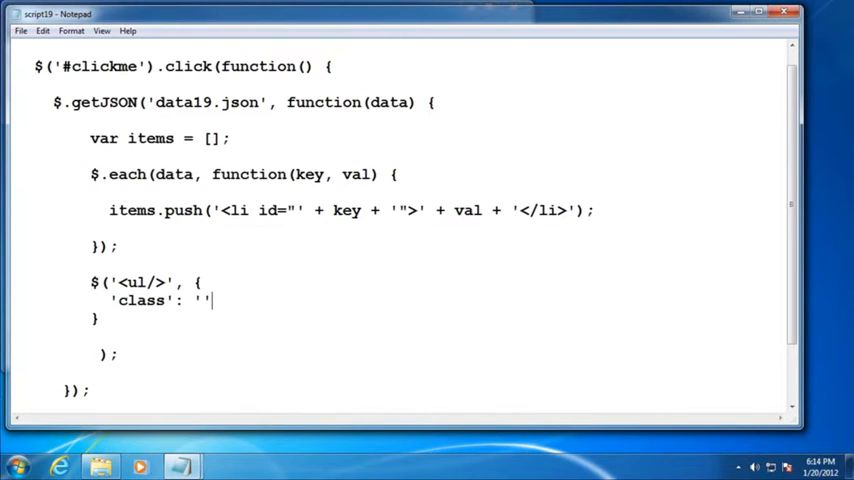
type(",")
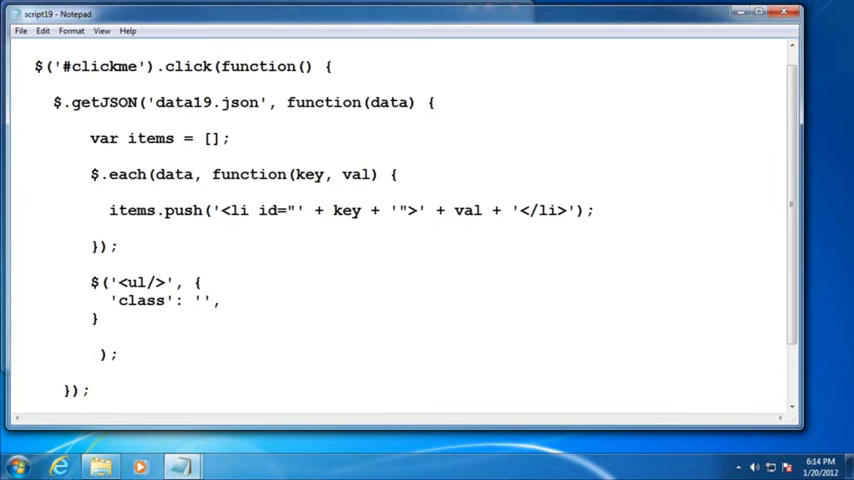
type("intere")
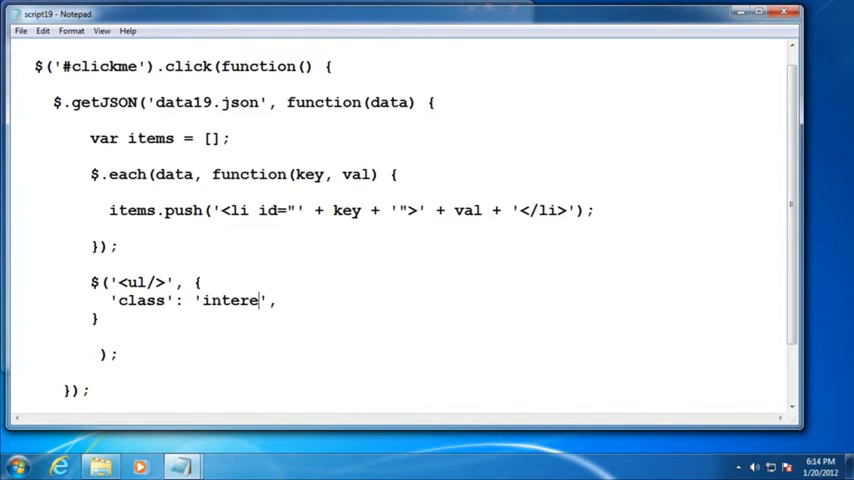
type("st-list")
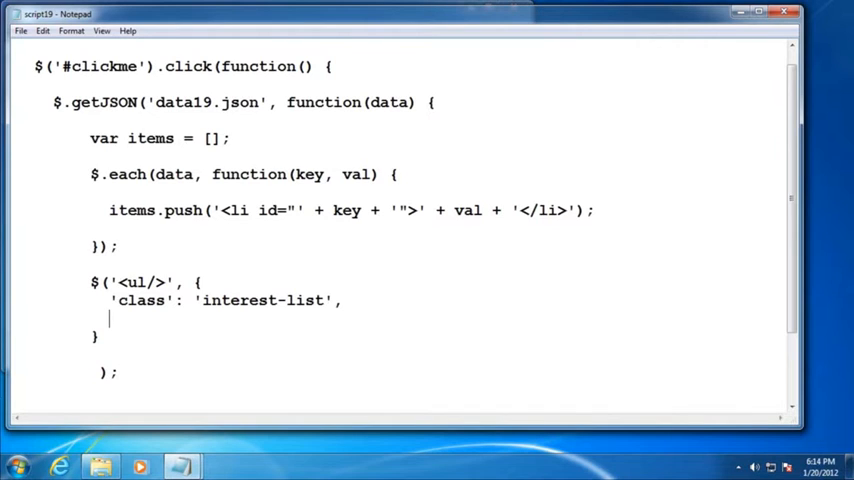
Step: Add html: items.join('') to the options object and explain the join
type("html:")
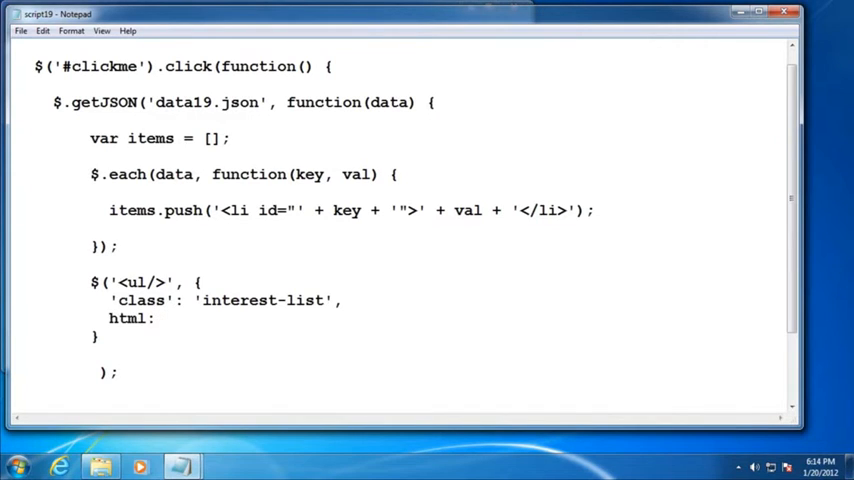
type("items")
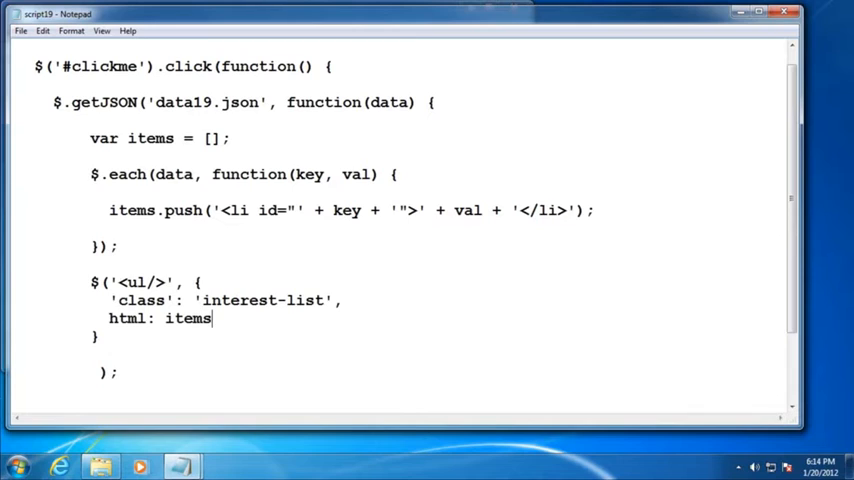
type(".join")
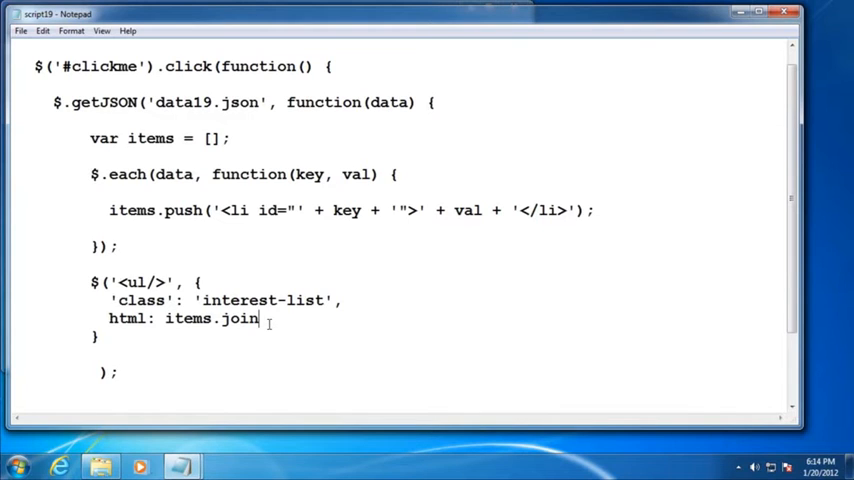
type("('')")
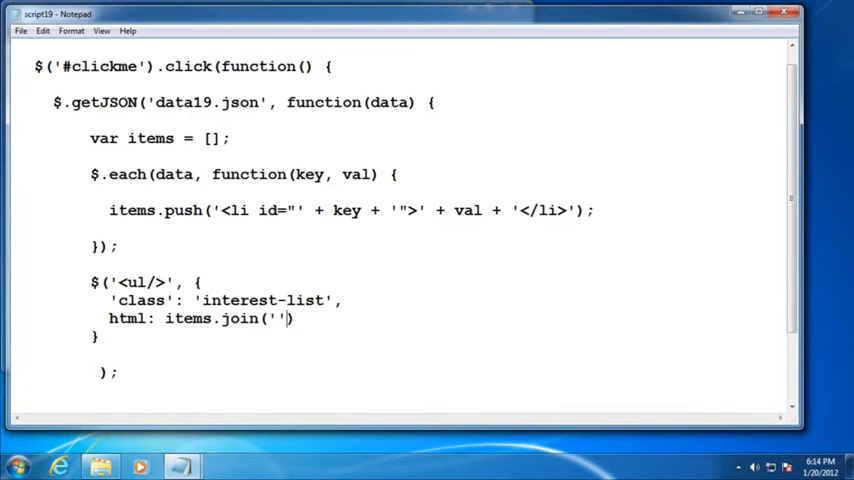
type(",")
left_click(194, 336)
type(");")
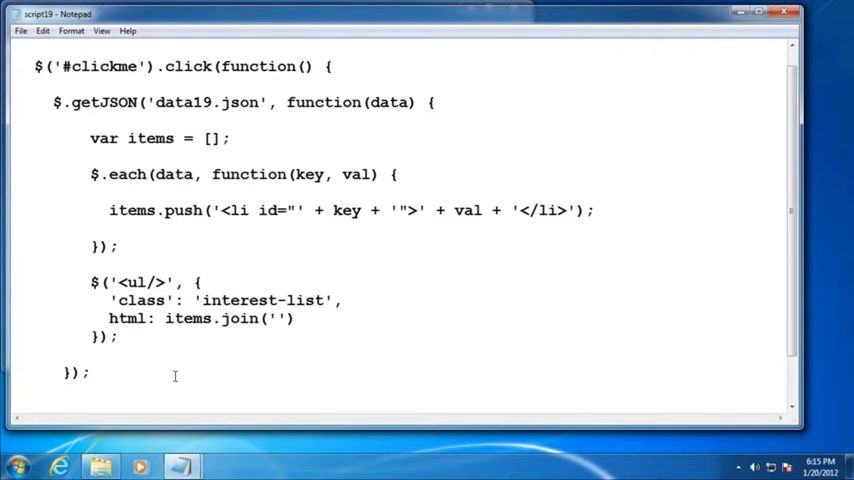
mouse_move(135, 318)
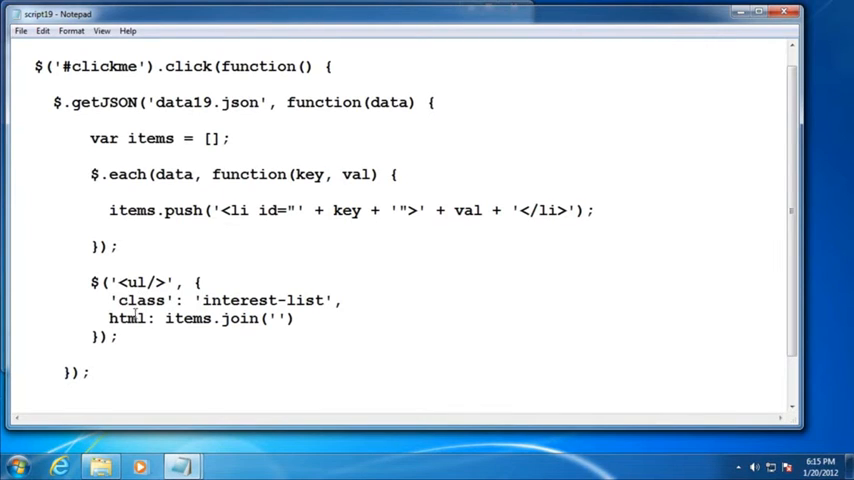
left_click_drag(166, 318, 255, 318)
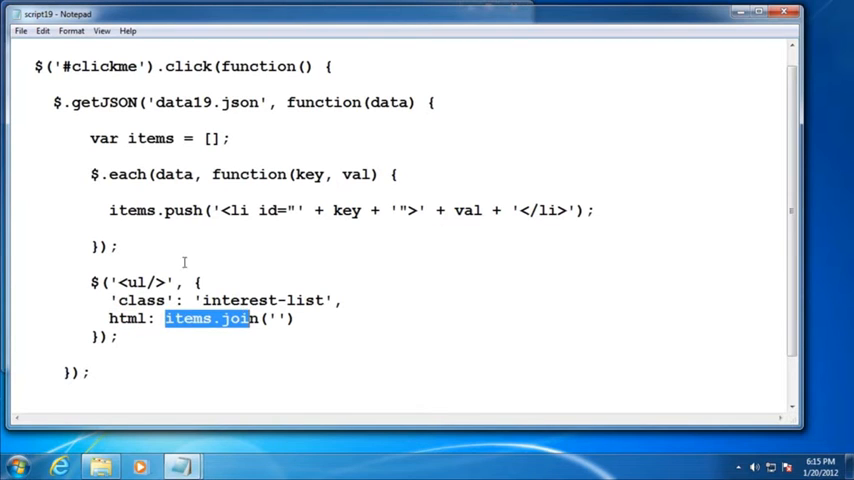
triple_click(350, 210)
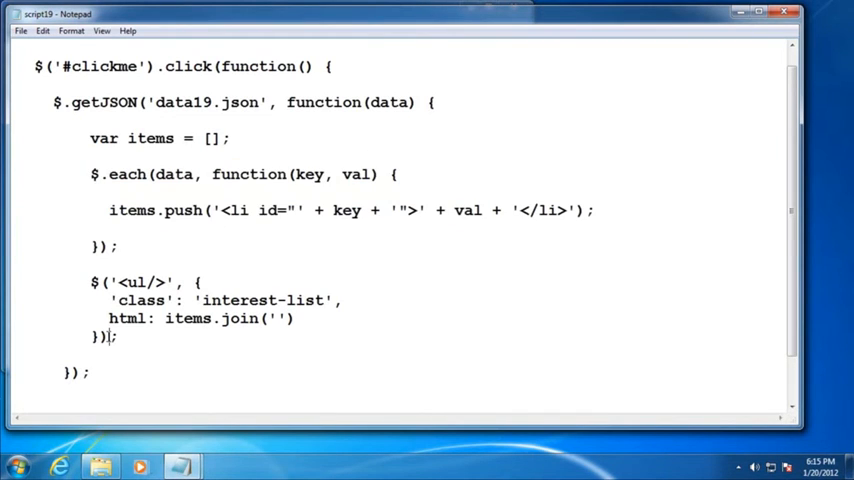
Step: Chain .appendTo('body') onto the ul call
type(".appen")
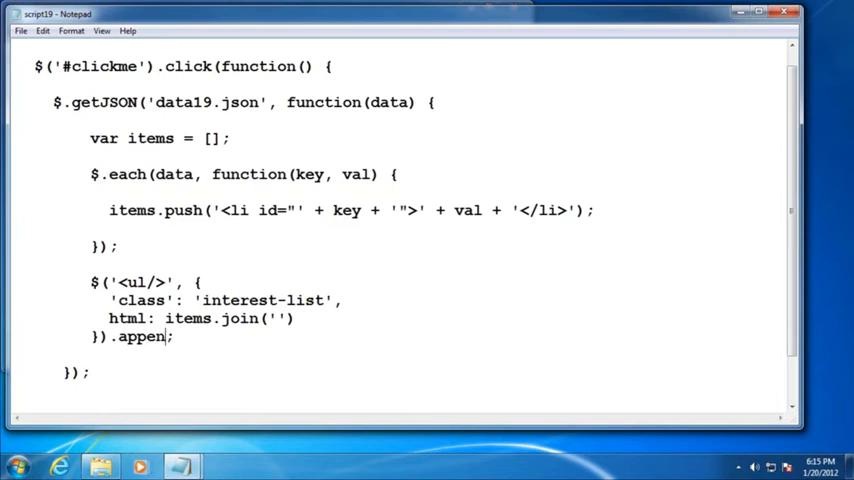
type("dTo()")
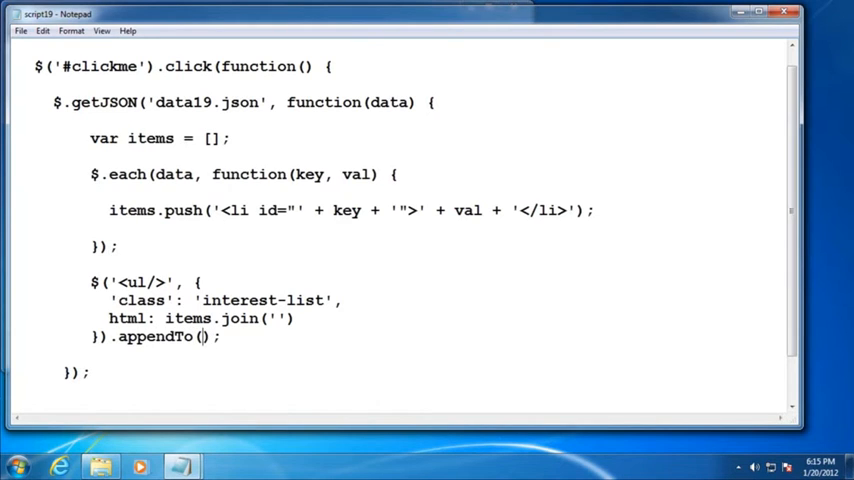
type("''")
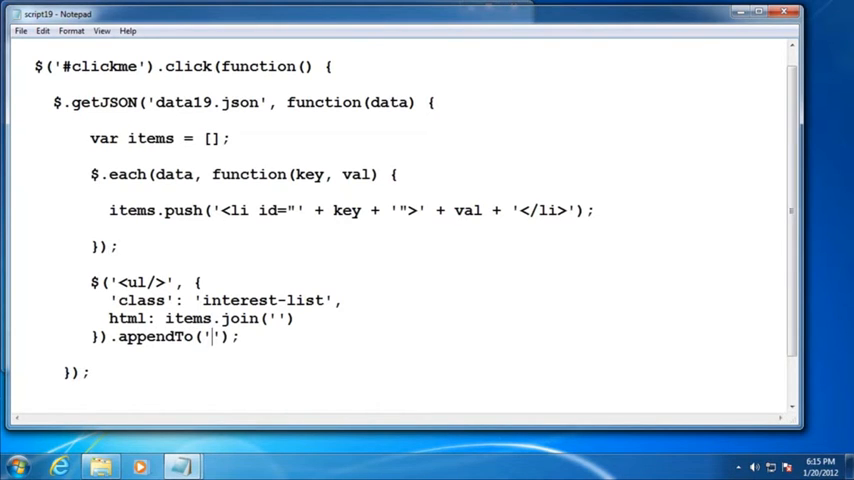
type("body")
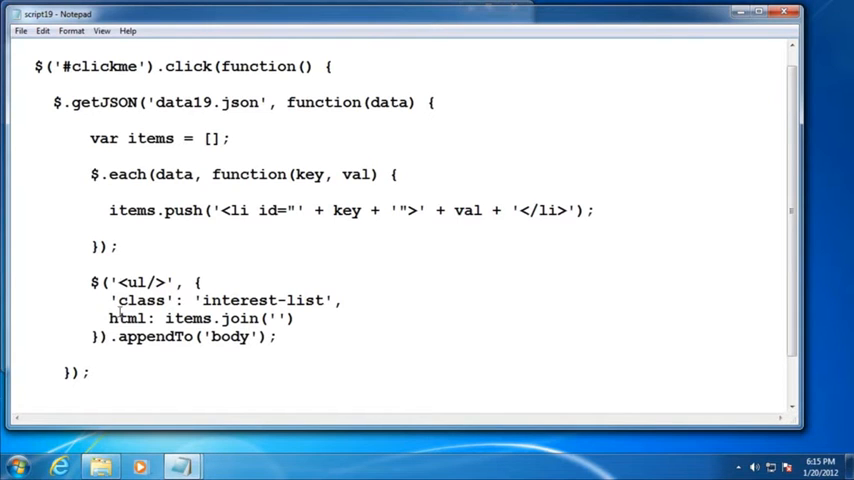
scroll("down", 3)
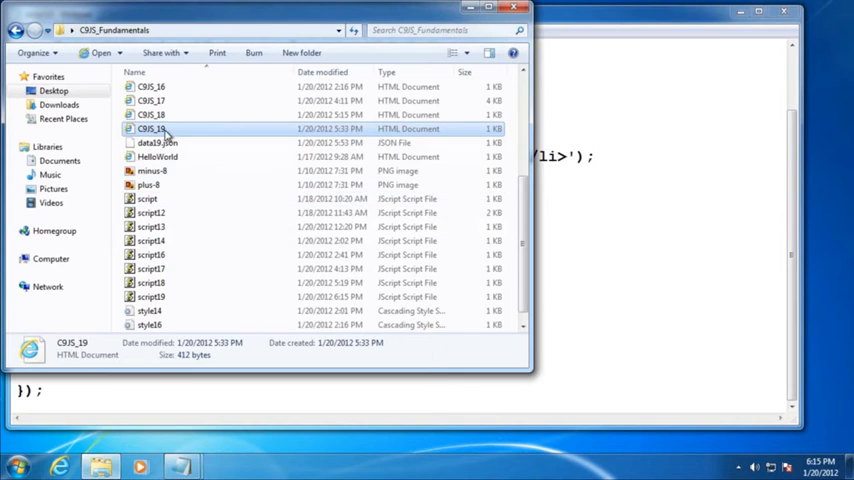
Step: Open the C9JS_19 page, fetch the JSON list, and launch the F12 developer tools
double_click(151, 128)
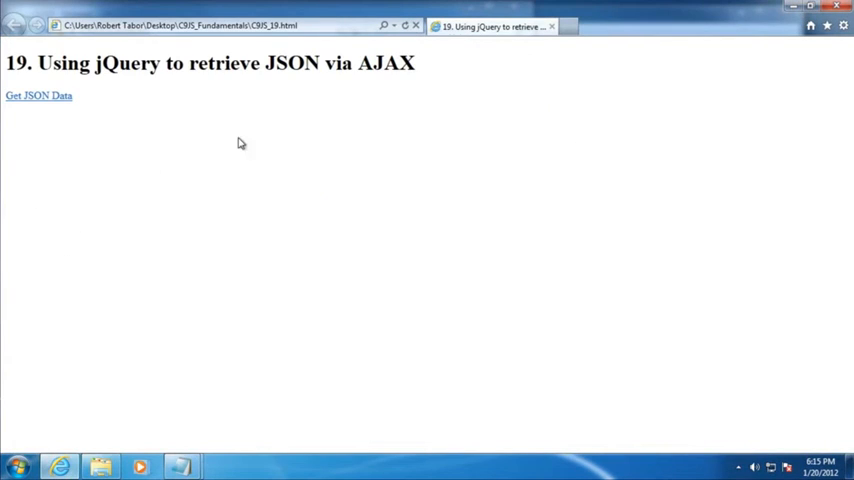
left_click(39, 98)
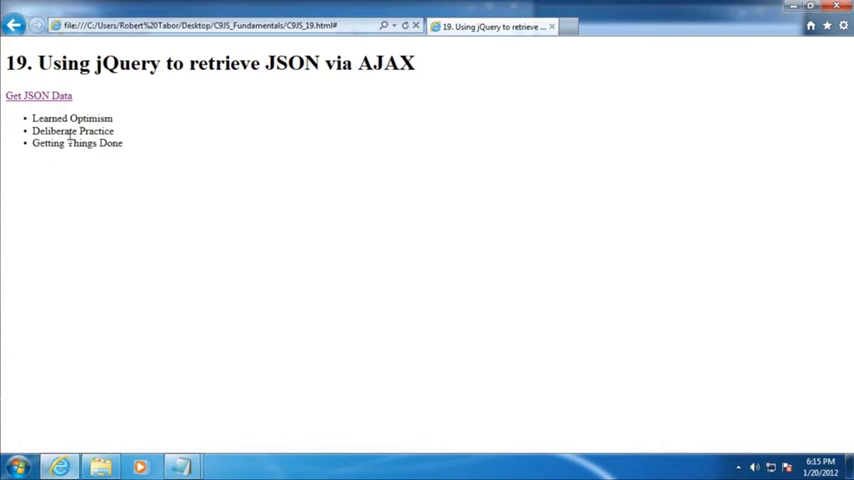
mouse_move(201, 179)
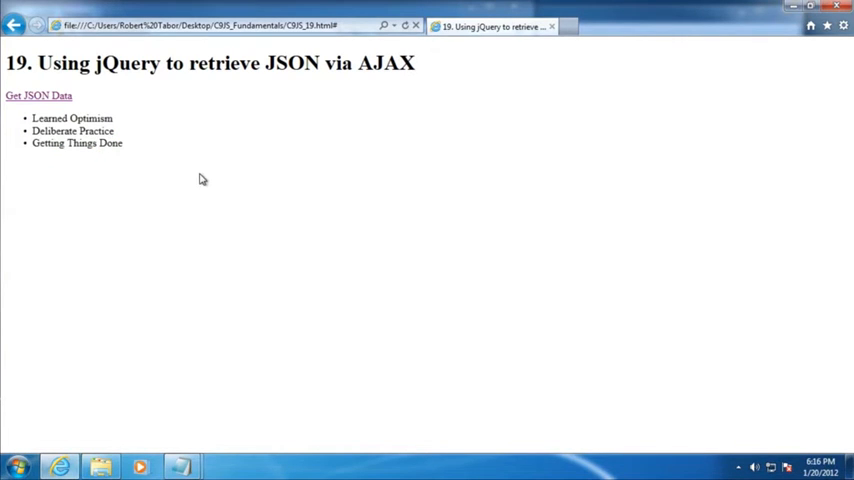
left_click(833, 24)
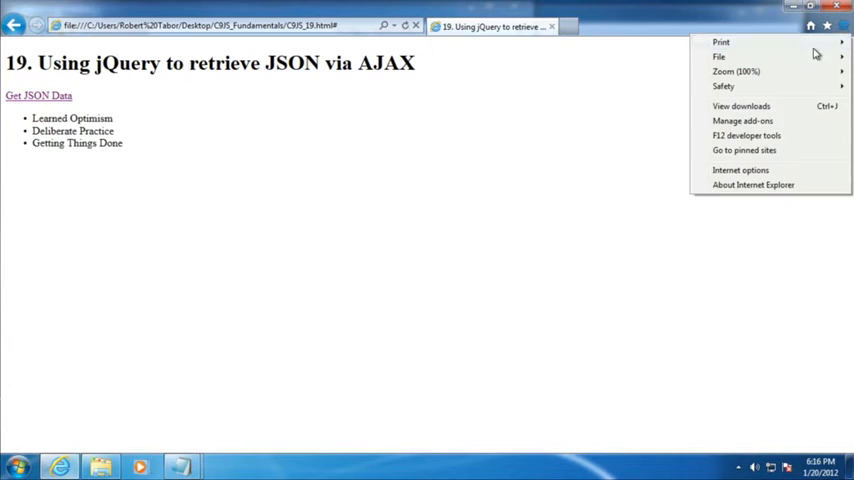
left_click(743, 135)
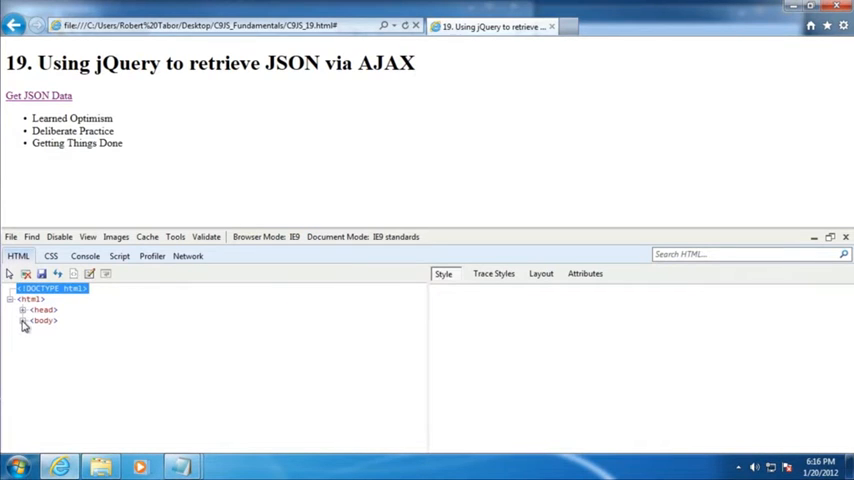
Step: Expand the body node in the HTML tree to show the interest-list ul
left_click(24, 324)
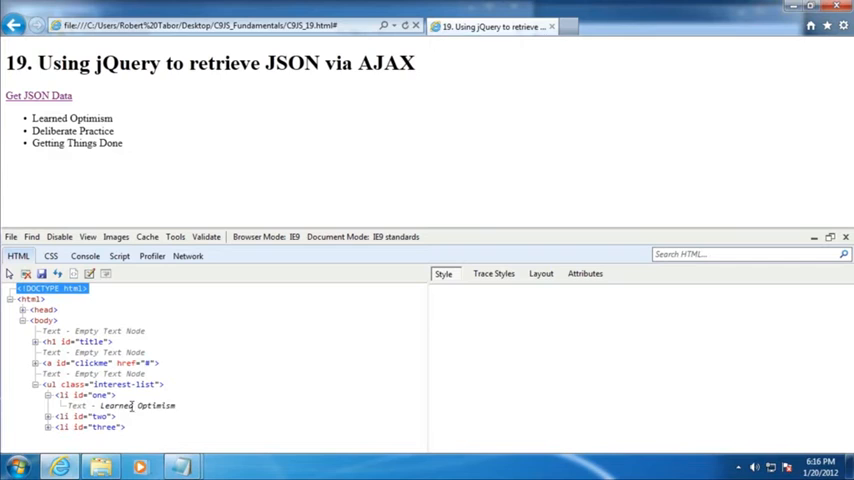
mouse_move(88, 416)
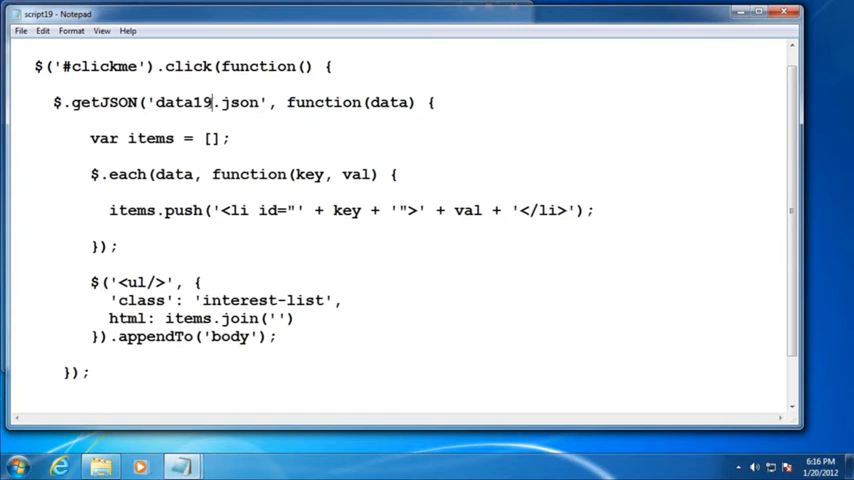
type("a")
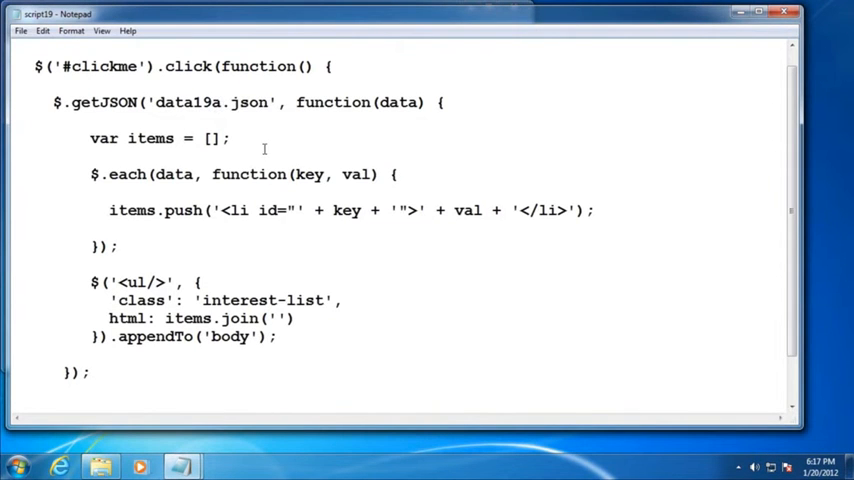
key("Backspace")
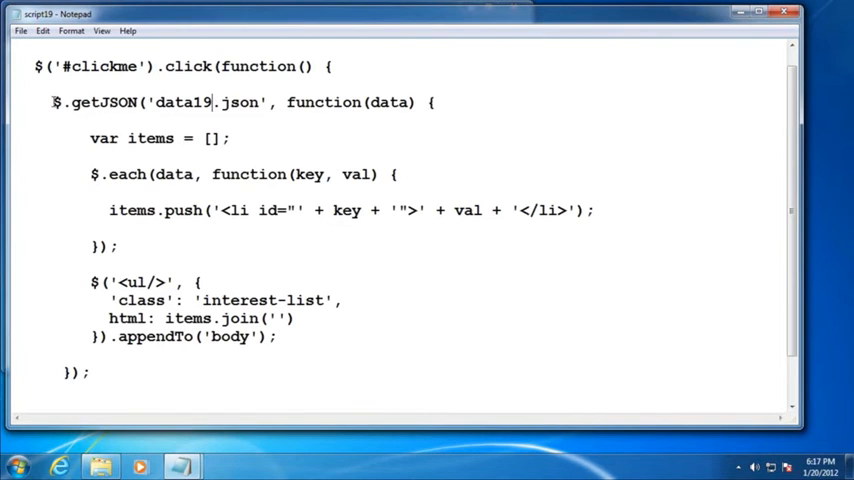
type("//")
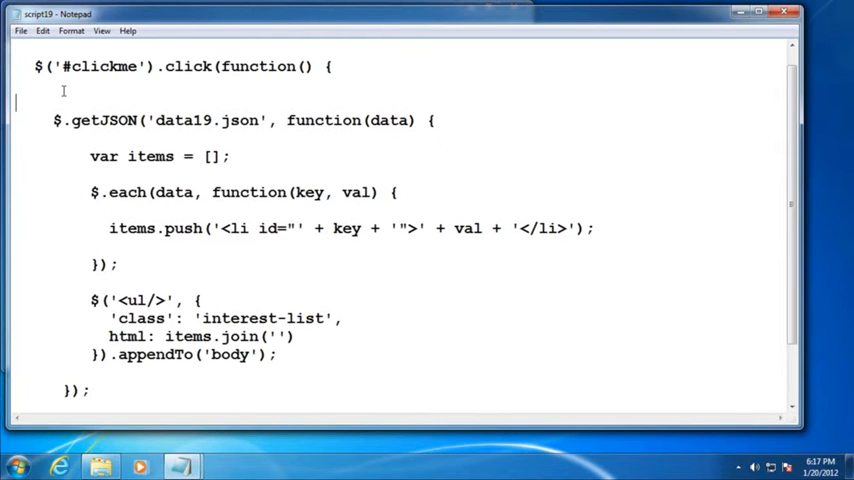
Step: Wrap the $.getJSON block in a /* */ block comment
type("/*")
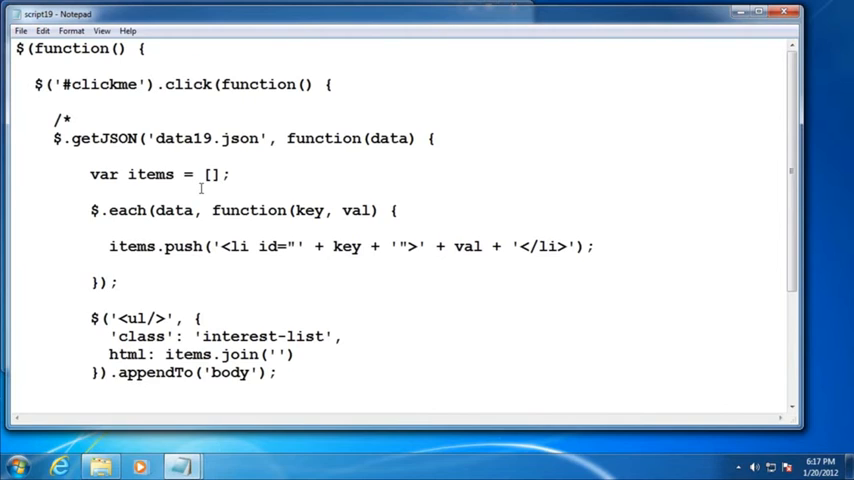
scroll("down", 3)
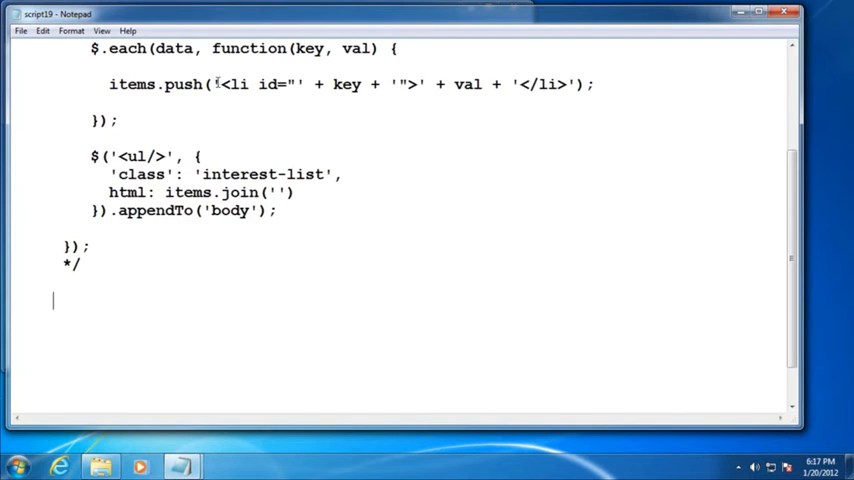
Step: Start a $.ajax({}) call with url set to 'data19.json'
type("$.")
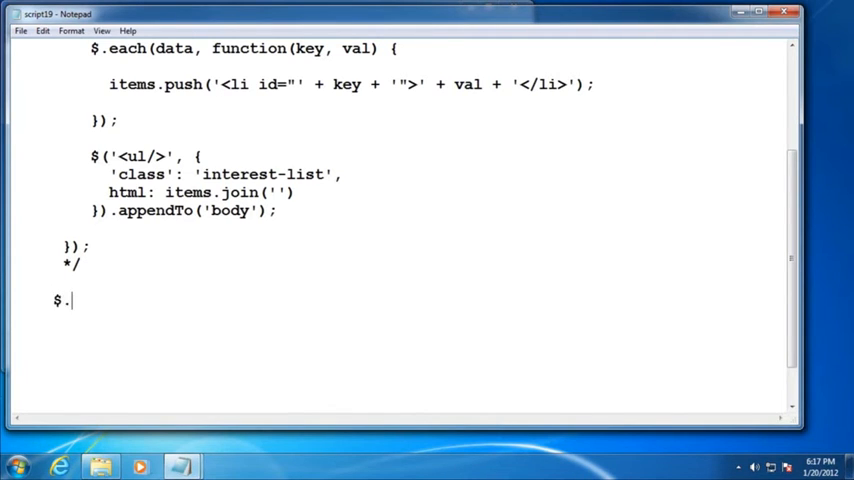
type("ajax")
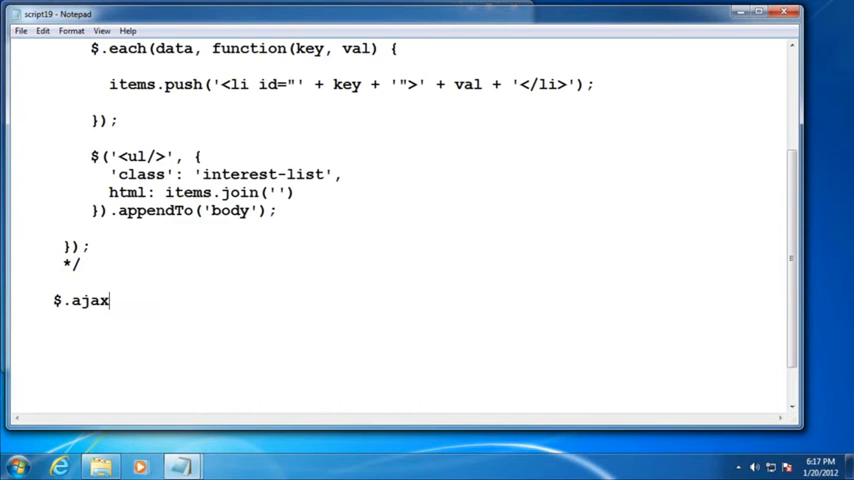
type("(")
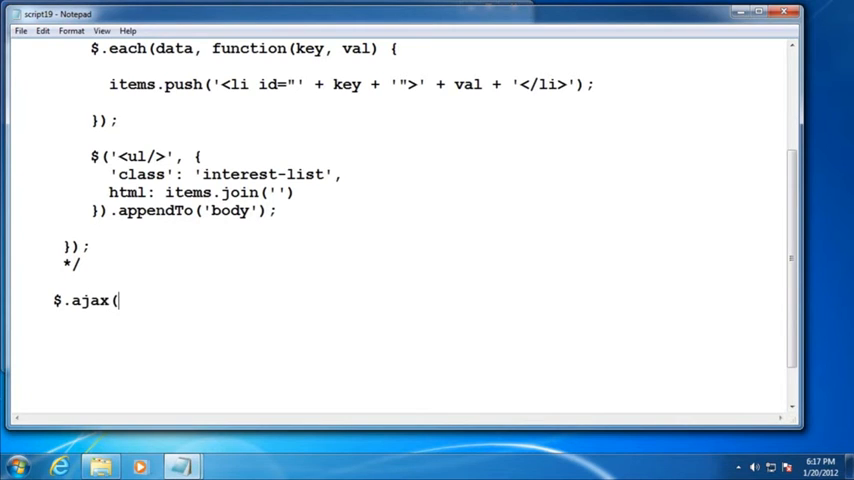
type("{")
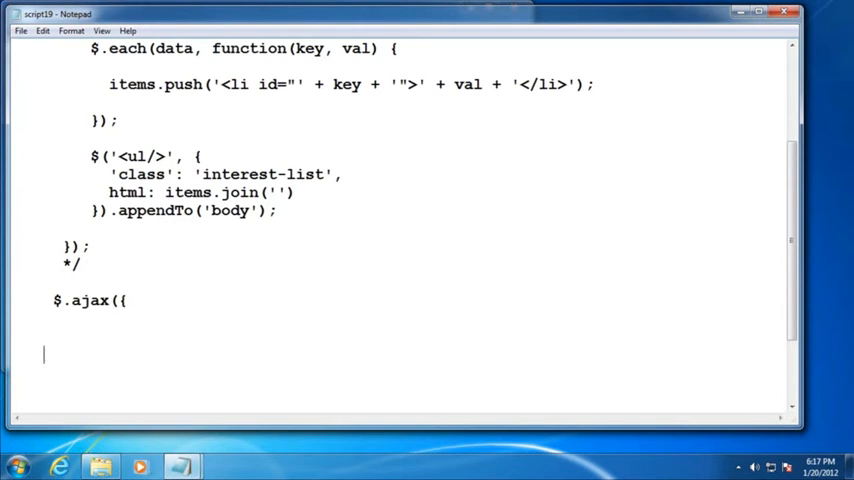
type("}")
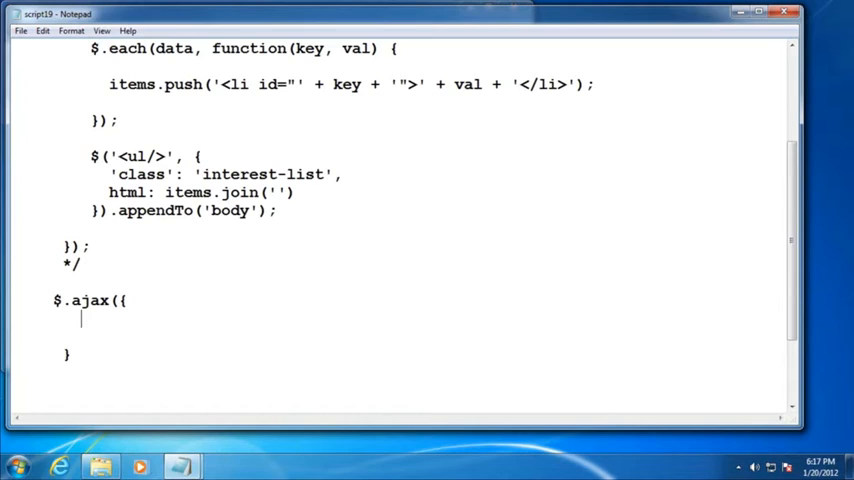
type("url:")
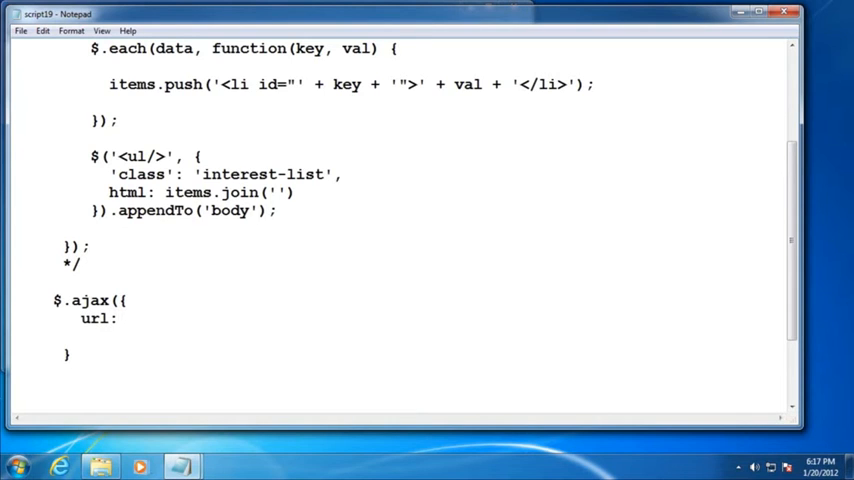
type("''")
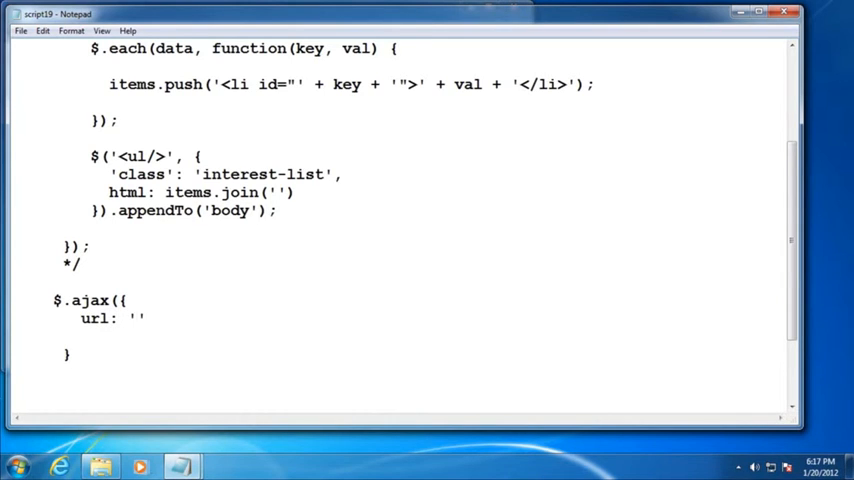
type("t")
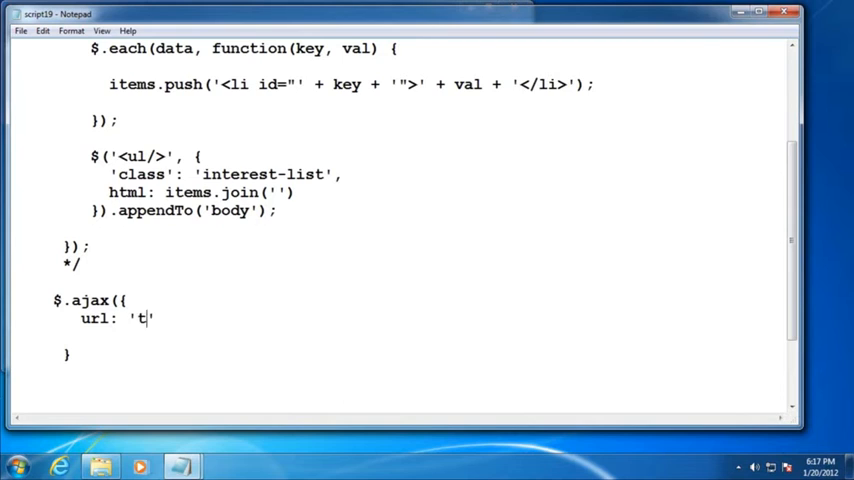
type("data19.")
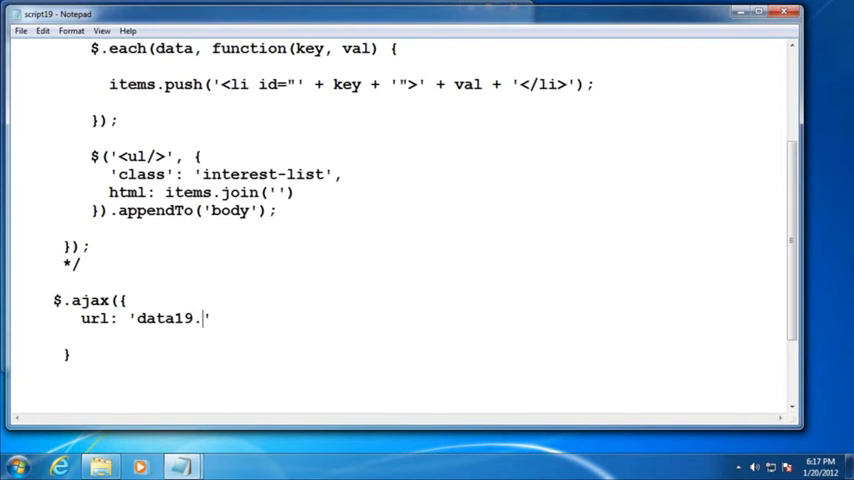
type("json'")
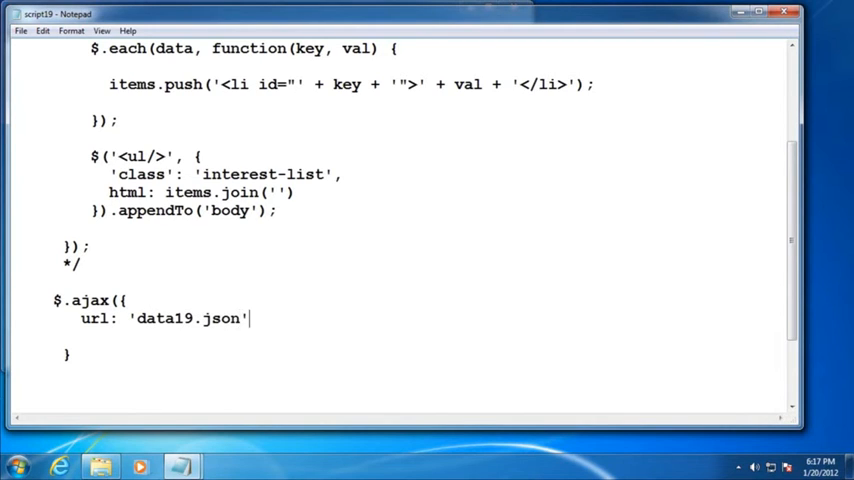
type(",")
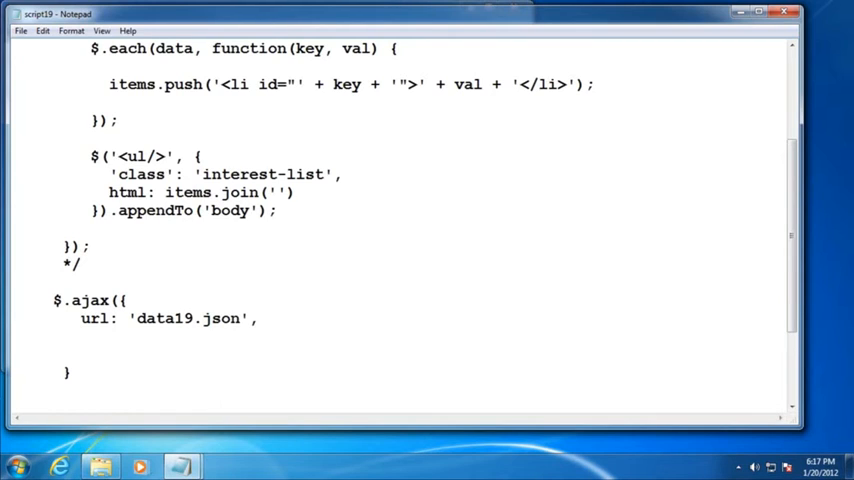
Step: Add dataType 'json' and a success: function(data) option to the ajax call
type("dataTytpe:")
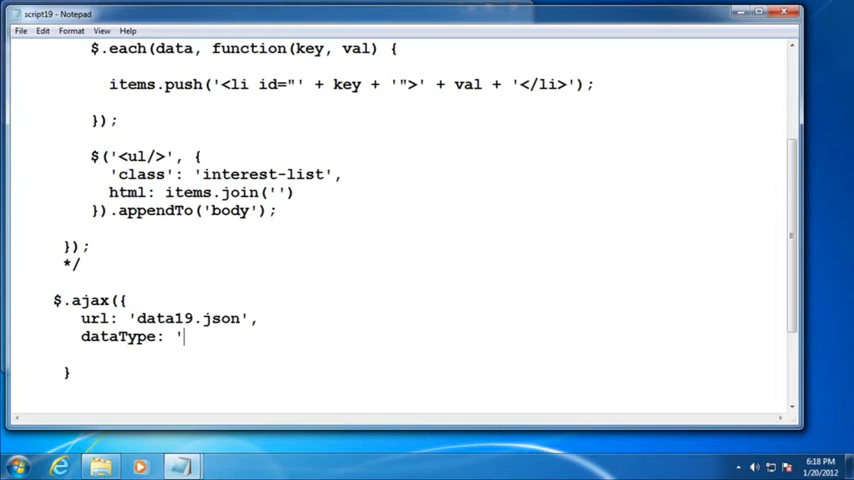
type("json',")
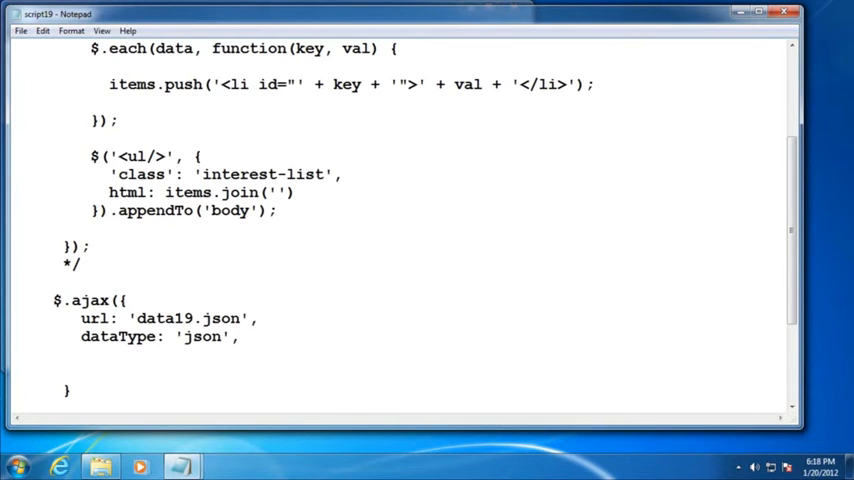
type("success")
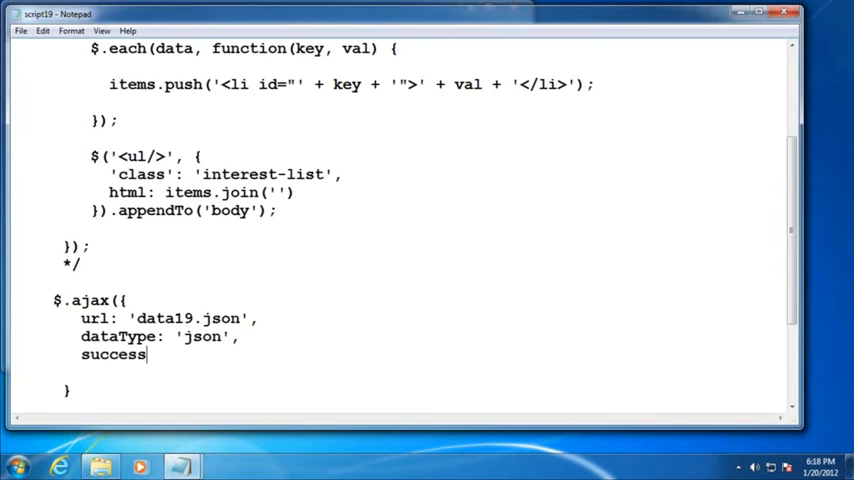
type(": function")
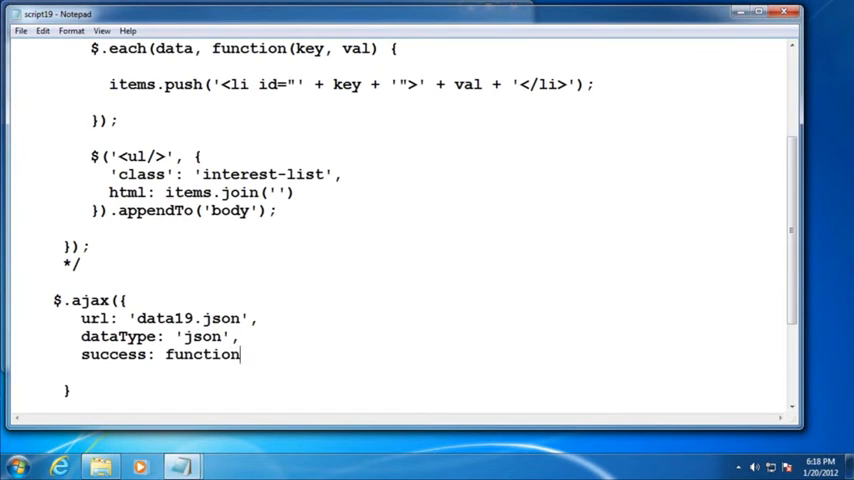
type("(data) {")
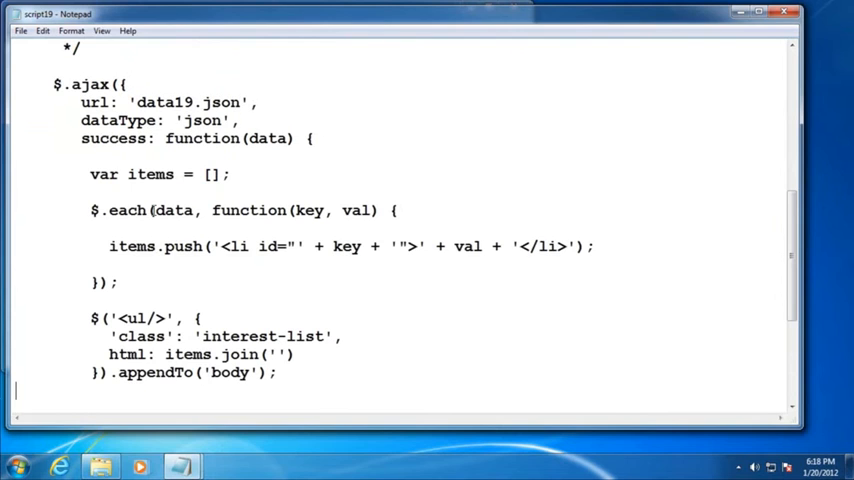
Step: Re-indent the success function's items/each/ul code and end the function with a comma
scroll("down", 3)
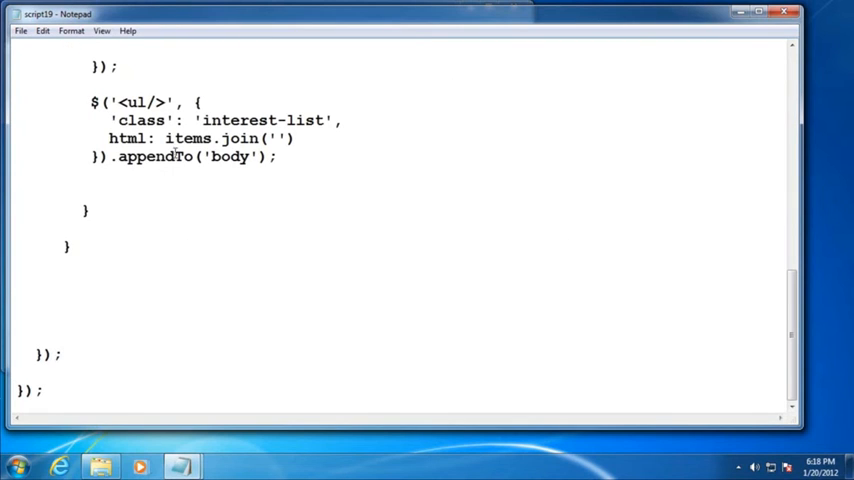
scroll("up", 3)
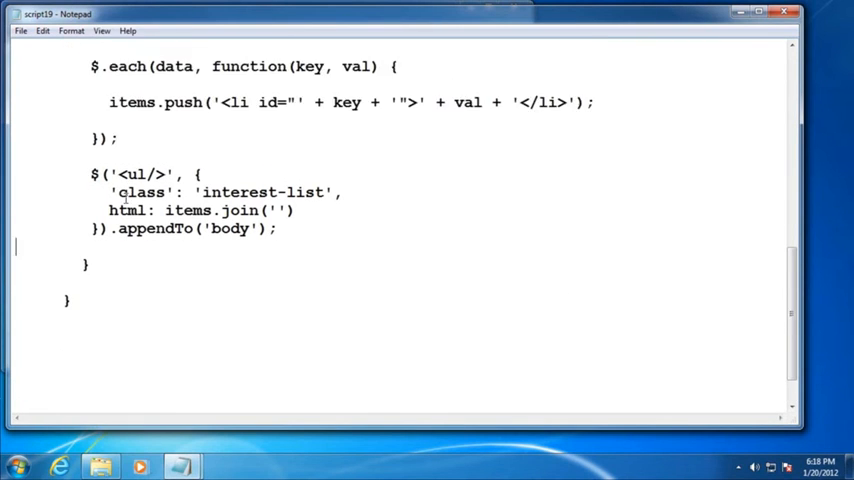
scroll("up", 3)
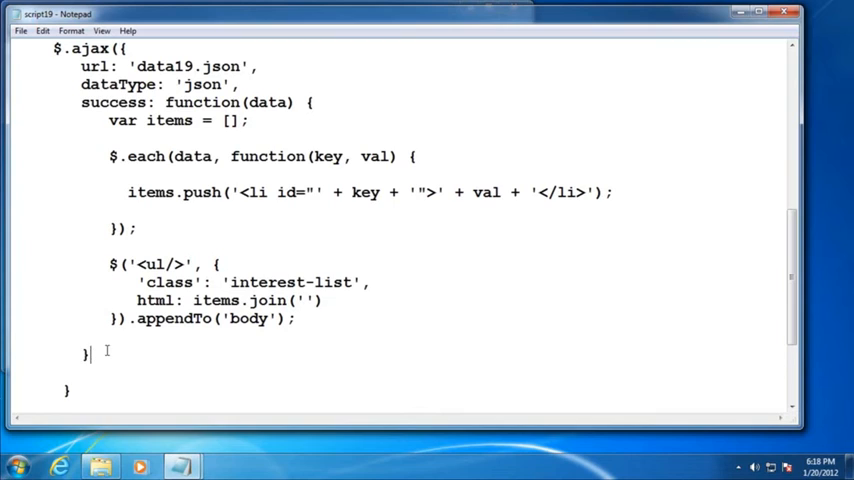
type(",")
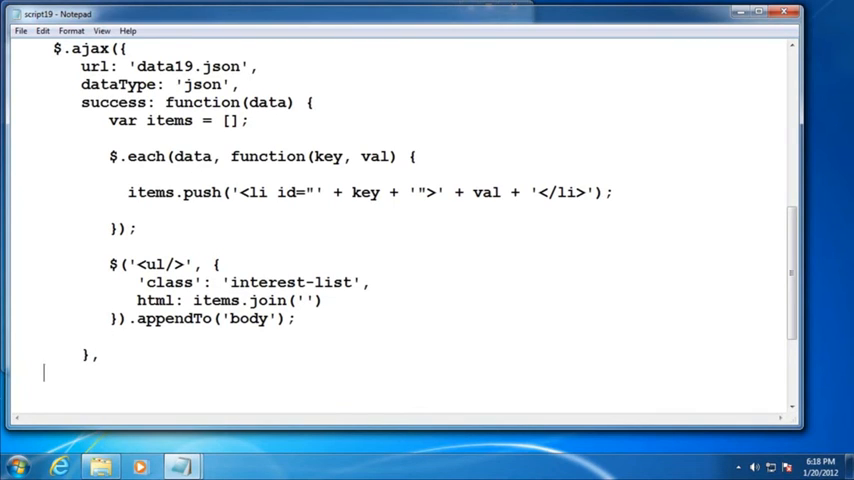
Step: Add statusCode with a 404 function alerting 'There was a problem with the server. Try again soon!'
type("status")
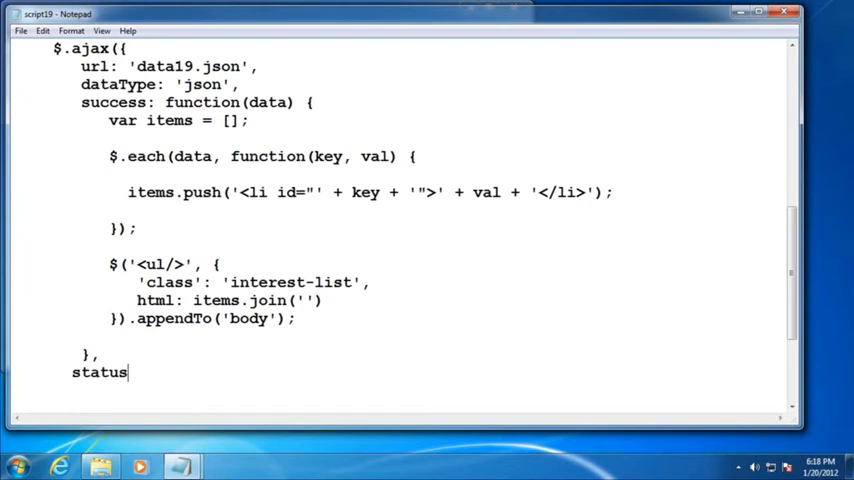
type("Code:")
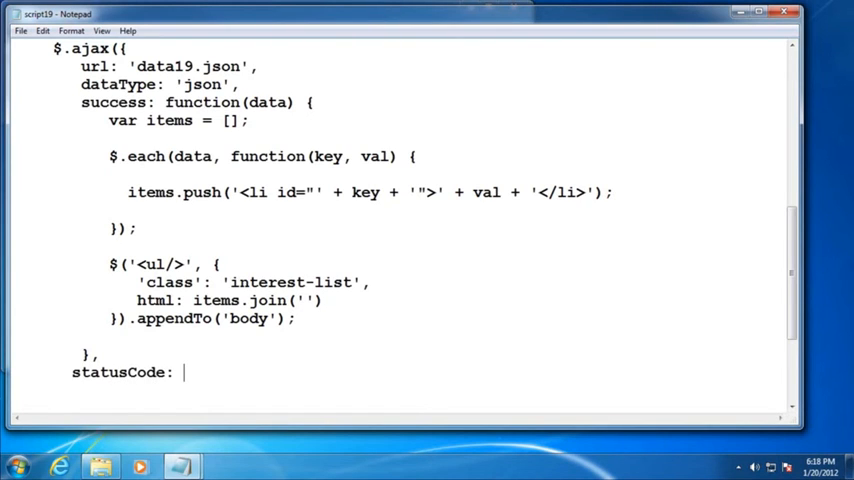
type("{")
type("}")
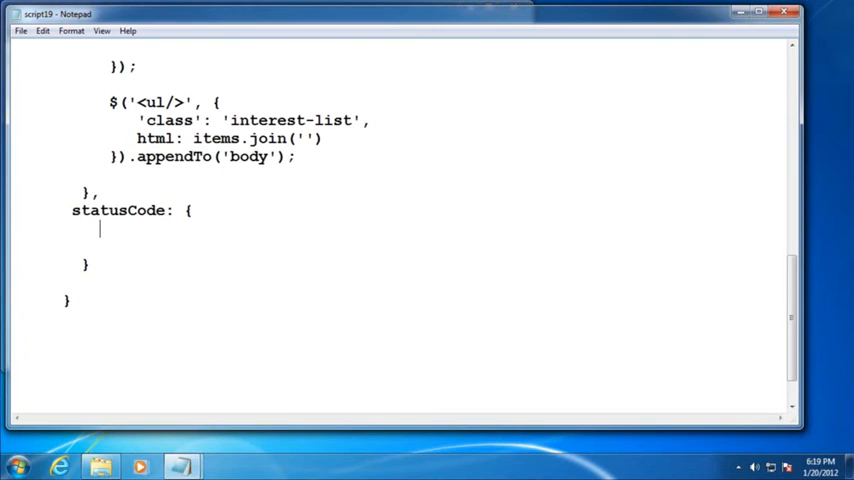
type("404:")
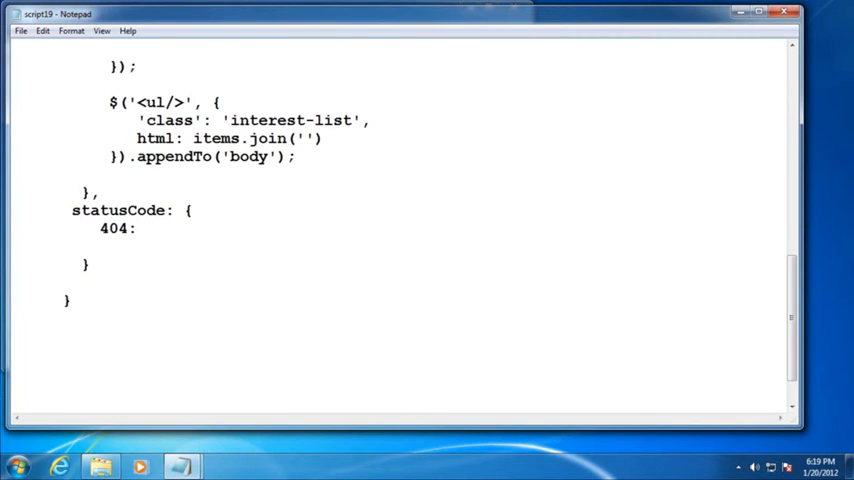
type("function() {")
type("}")
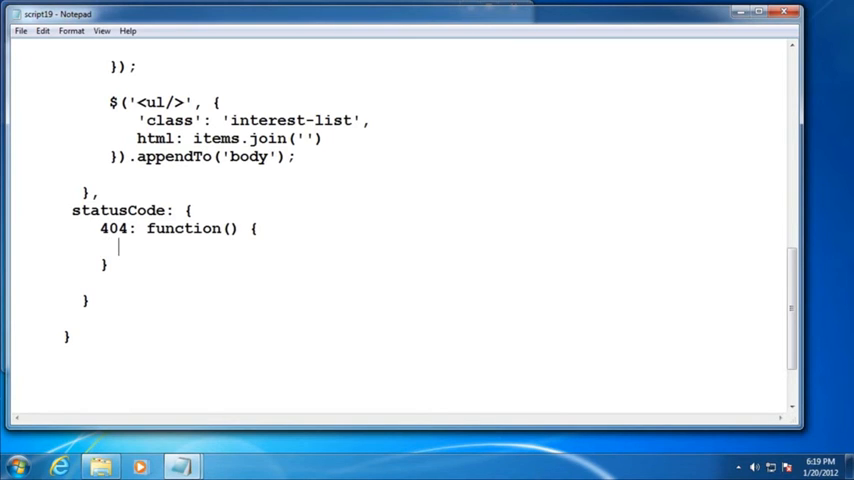
type("alert('")
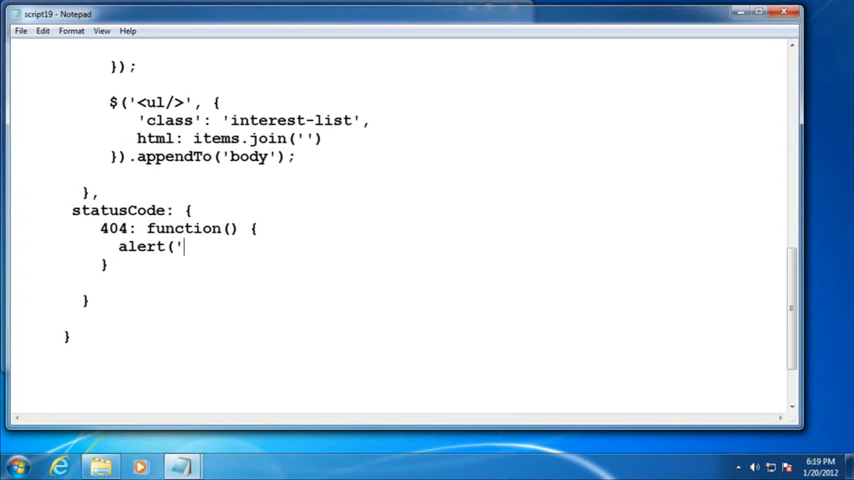
type("There was a problem w")
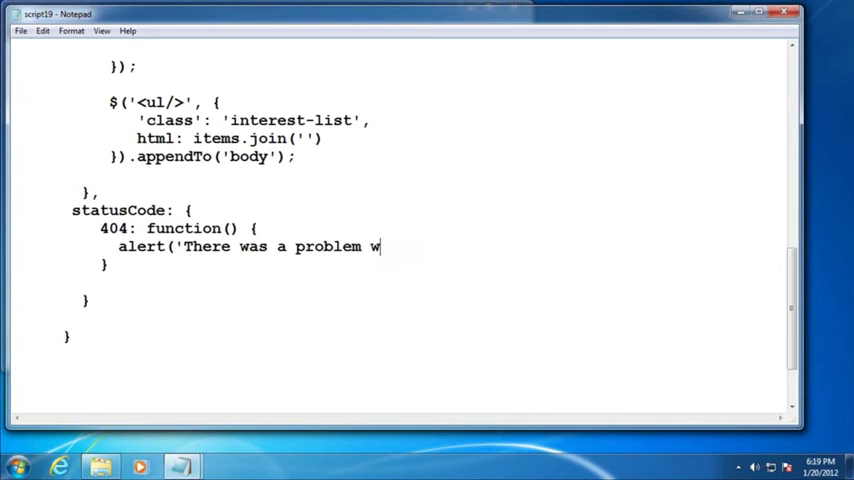
type("ith the server.  Try")
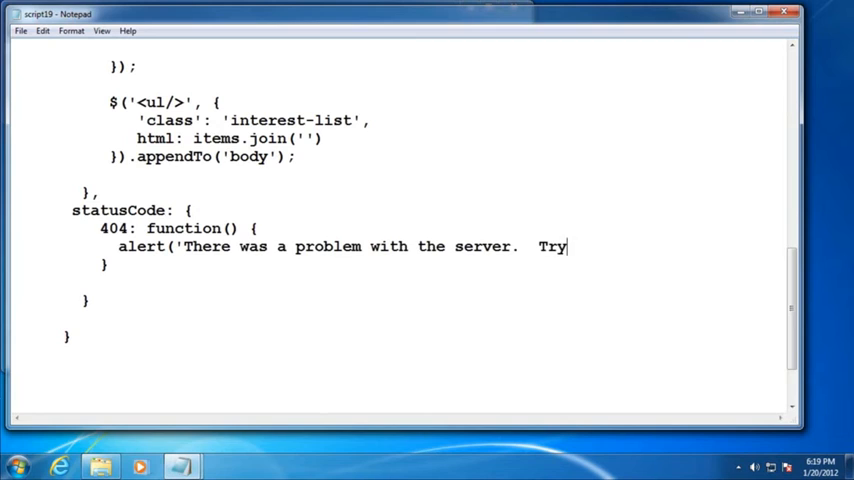
type("again soon!'")
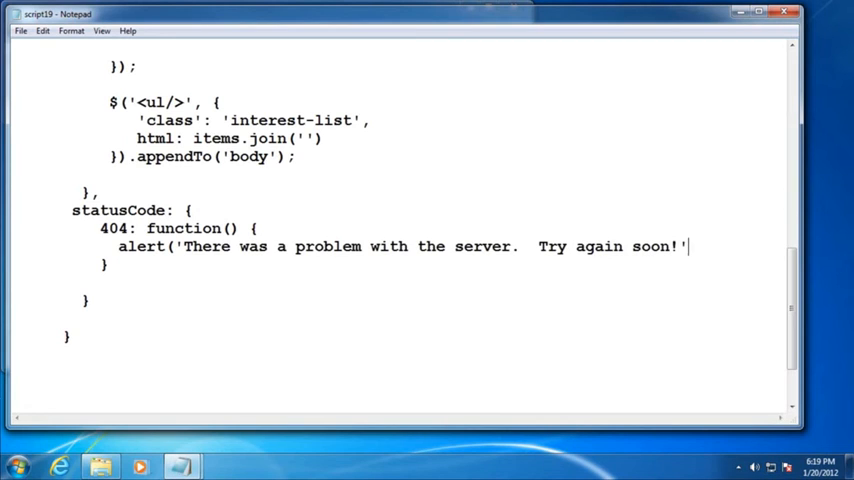
type(");")
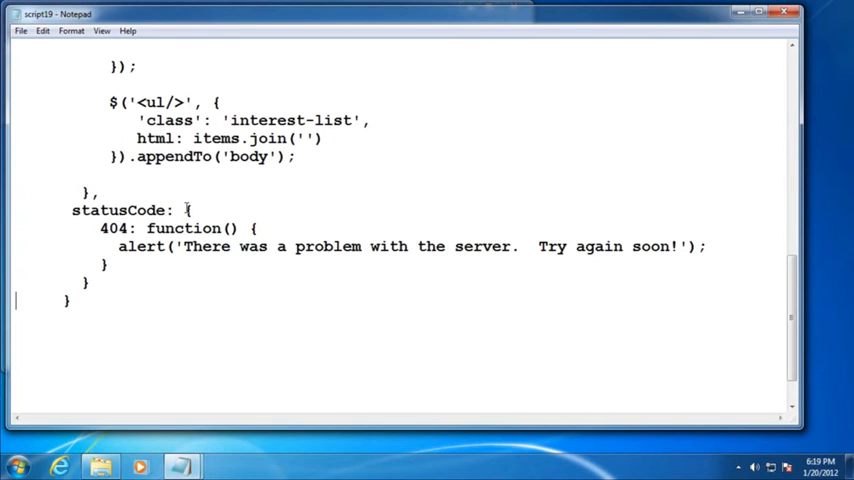
Step: Scroll through script19.js to check the $.ajax call's closing brackets
scroll("down", 3)
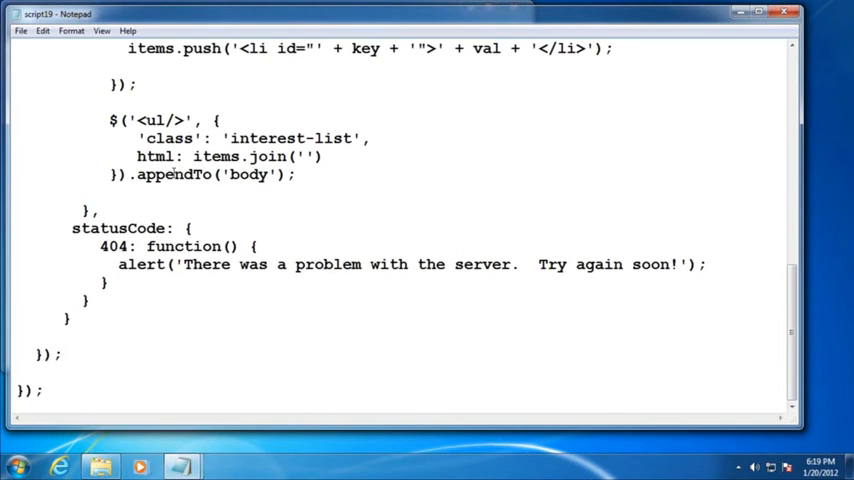
scroll("up", 3)
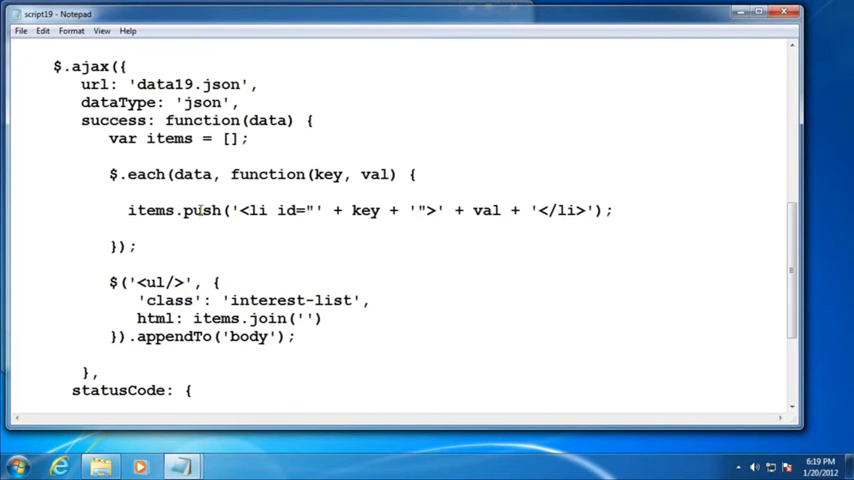
scroll("down", 3)
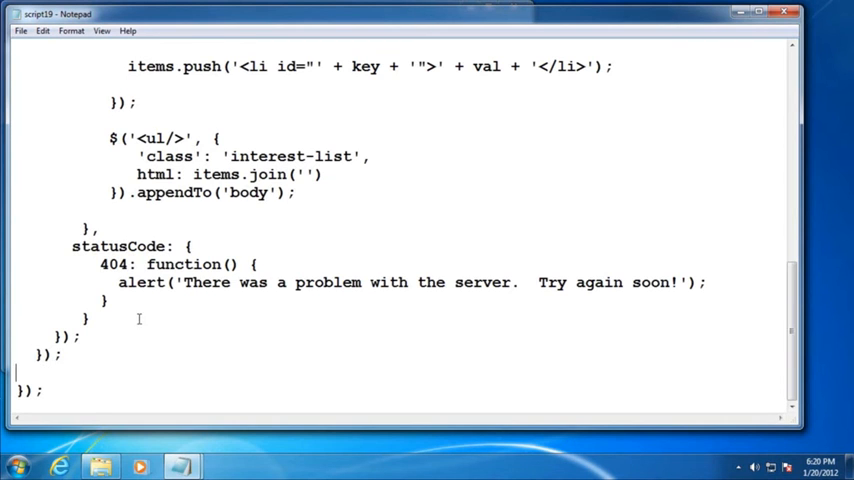
scroll("up", 3)
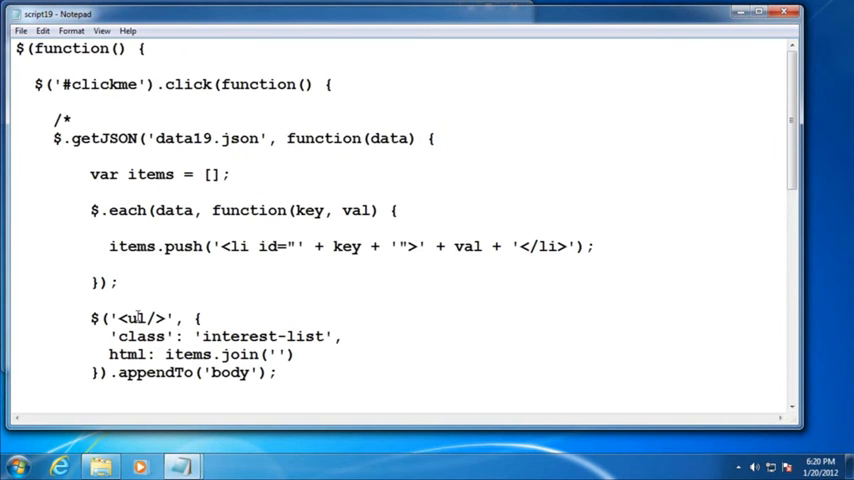
scroll("down", 3)
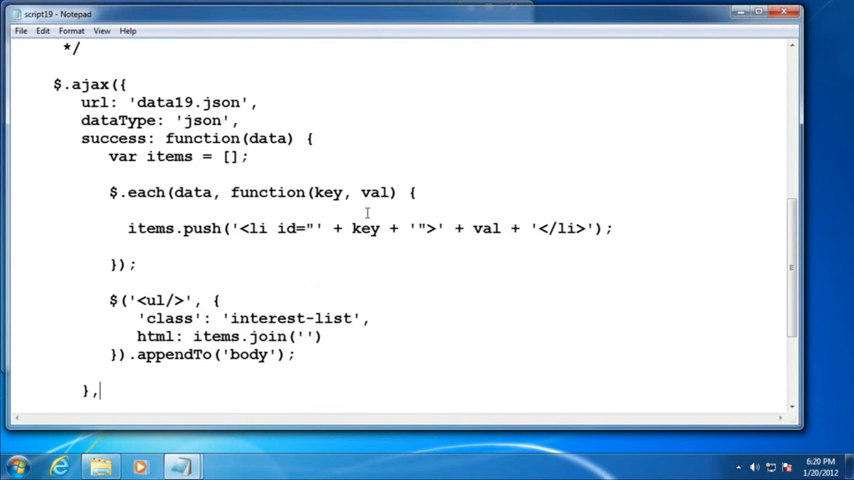
Step: Point the url at data19a.json and open the C9JS_19 page in Internet Explorer
type("a")
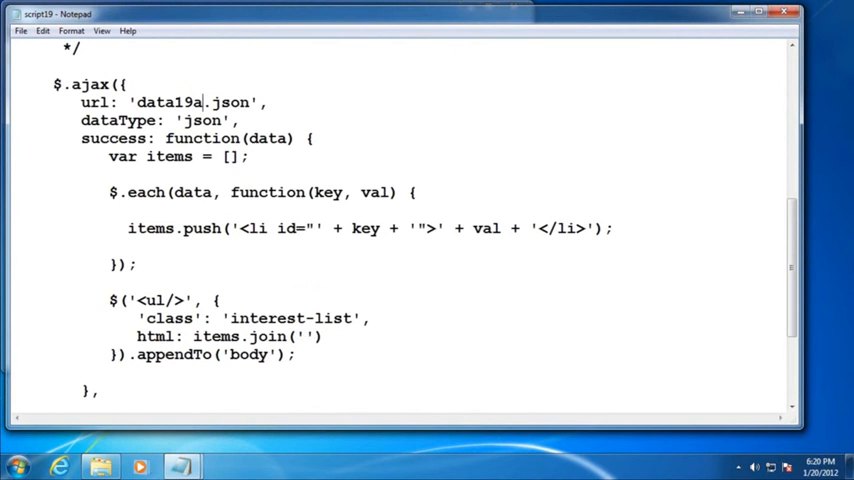
left_click(18, 31)
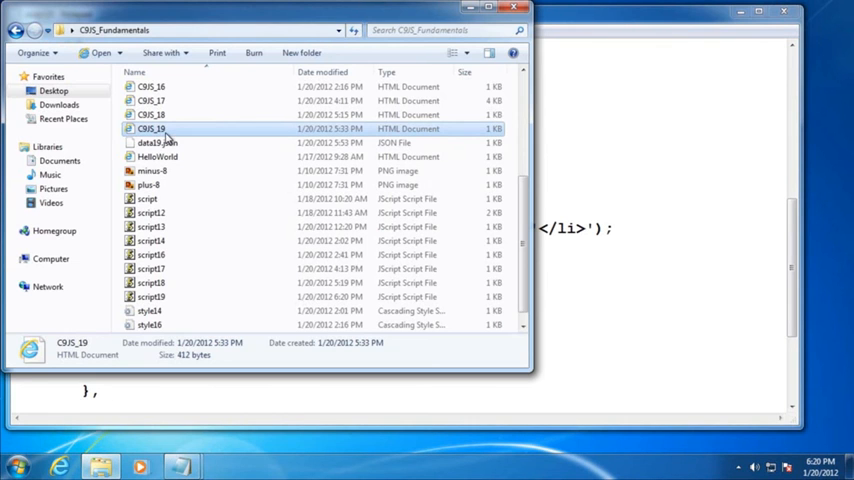
double_click(152, 128)
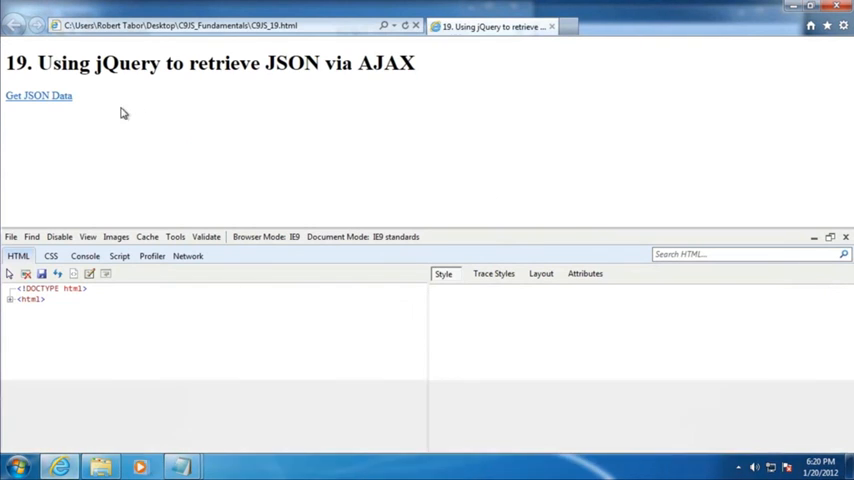
Step: Capture network traffic while requesting the JSON data from the page
left_click(44, 97)
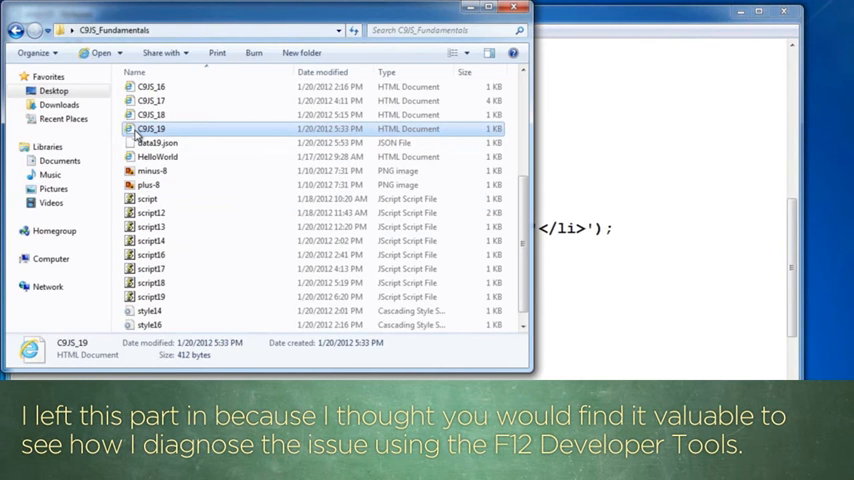
double_click(155, 128)
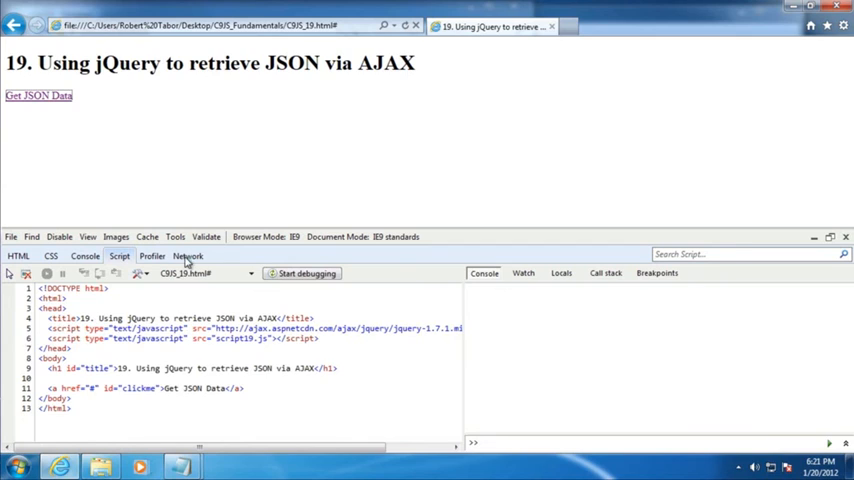
left_click(186, 256)
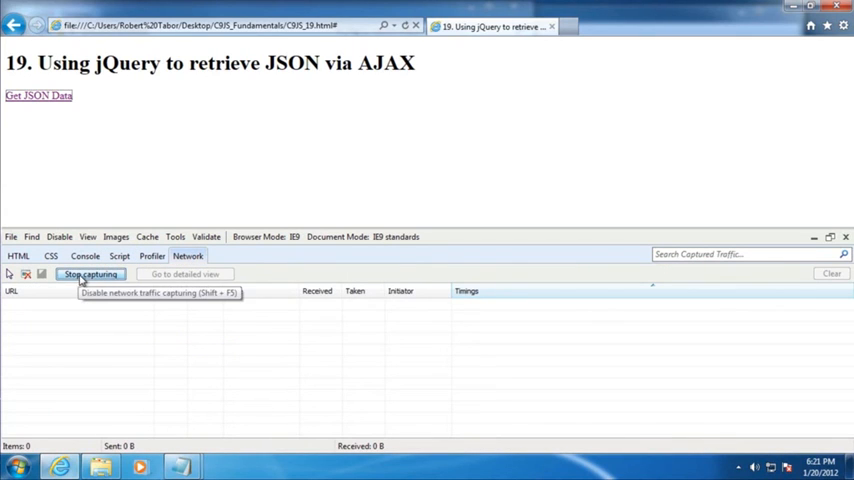
mouse_move(58, 106)
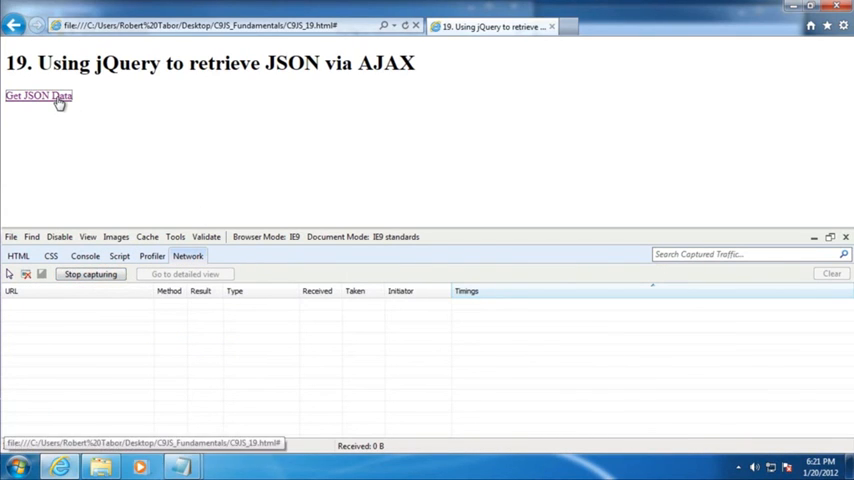
left_click(42, 98)
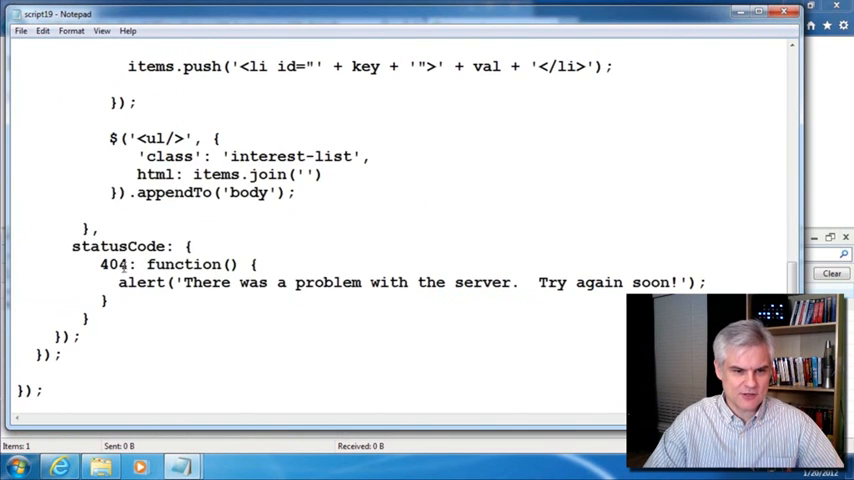
double_click(112, 264)
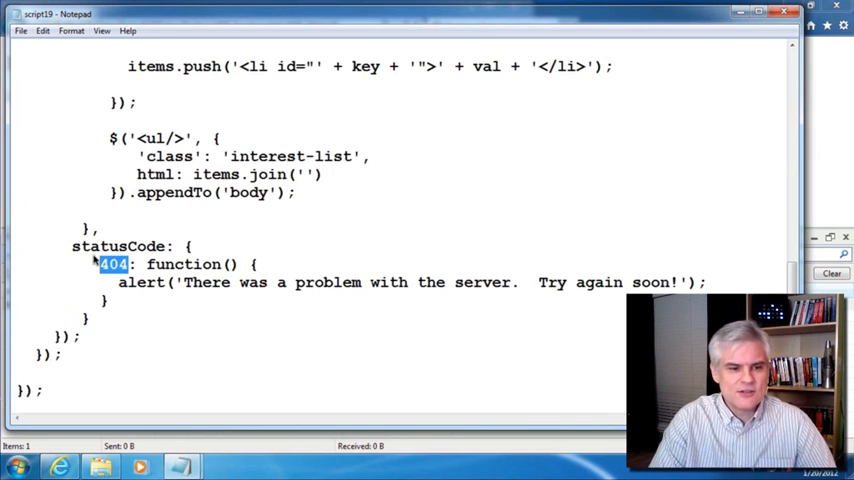
double_click(119, 246)
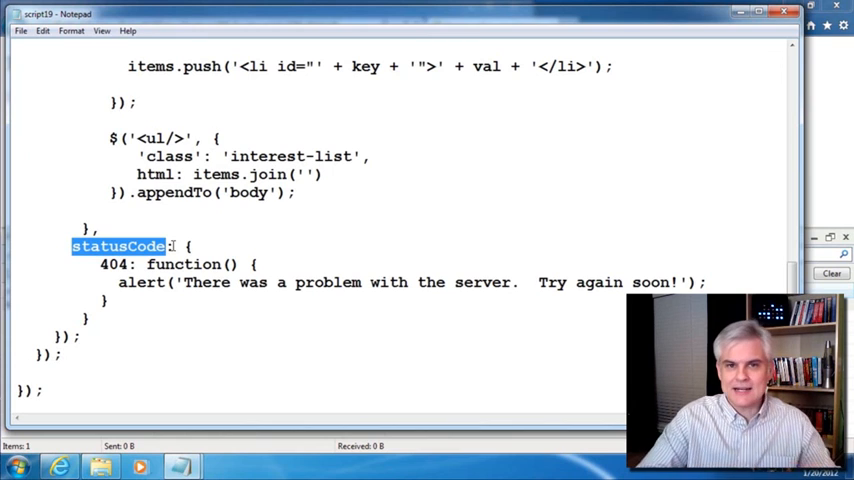
scroll("up", 3)
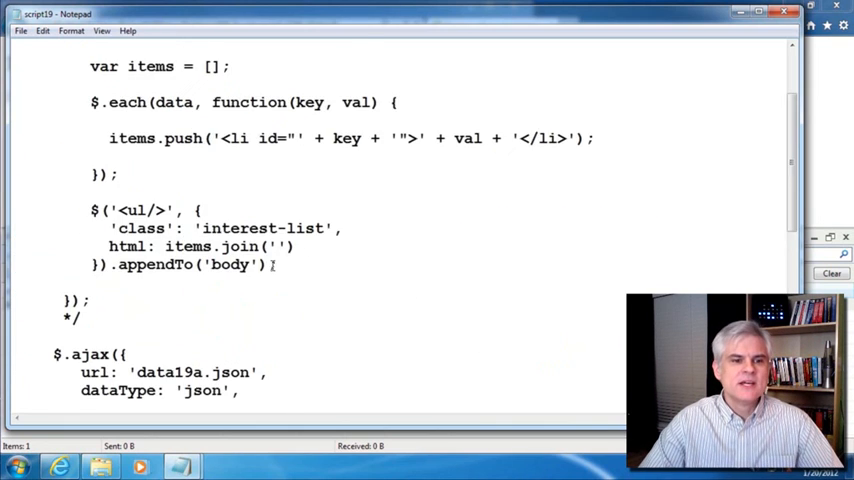
scroll("up", 3)
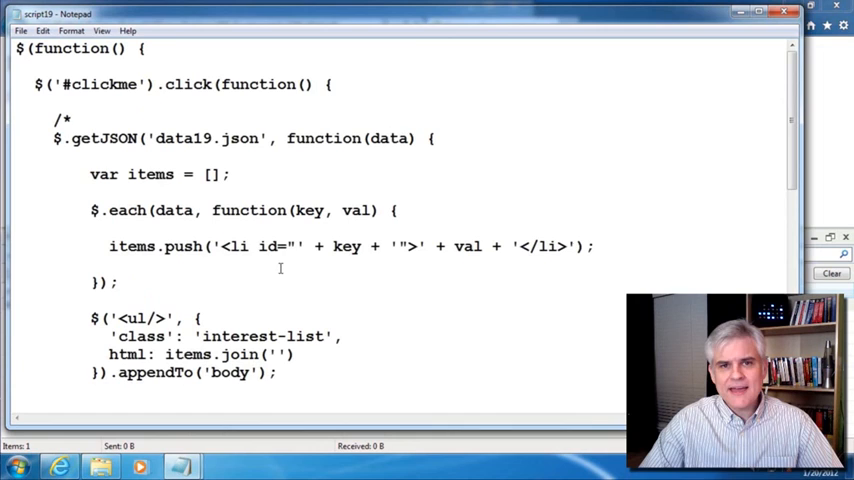
mouse_move(283, 267)
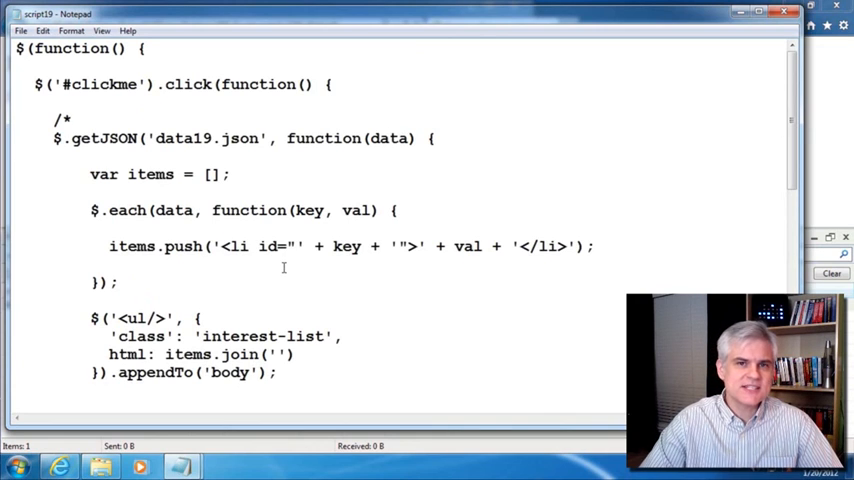
mouse_move(305, 265)
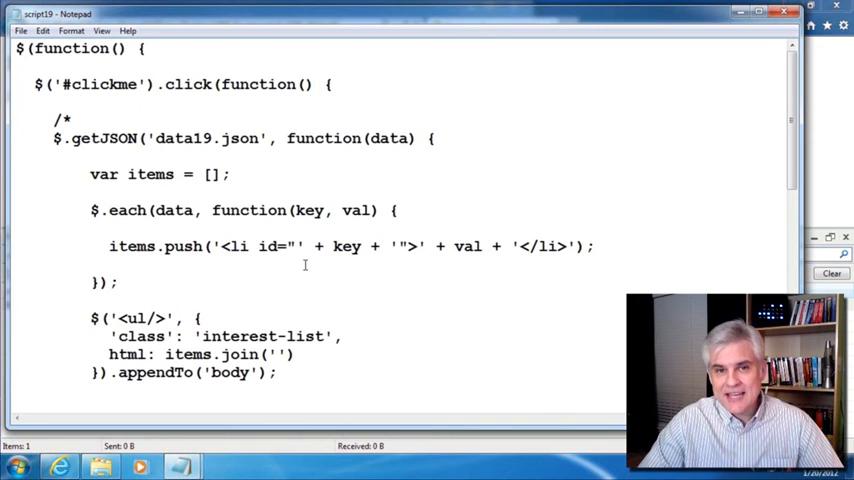